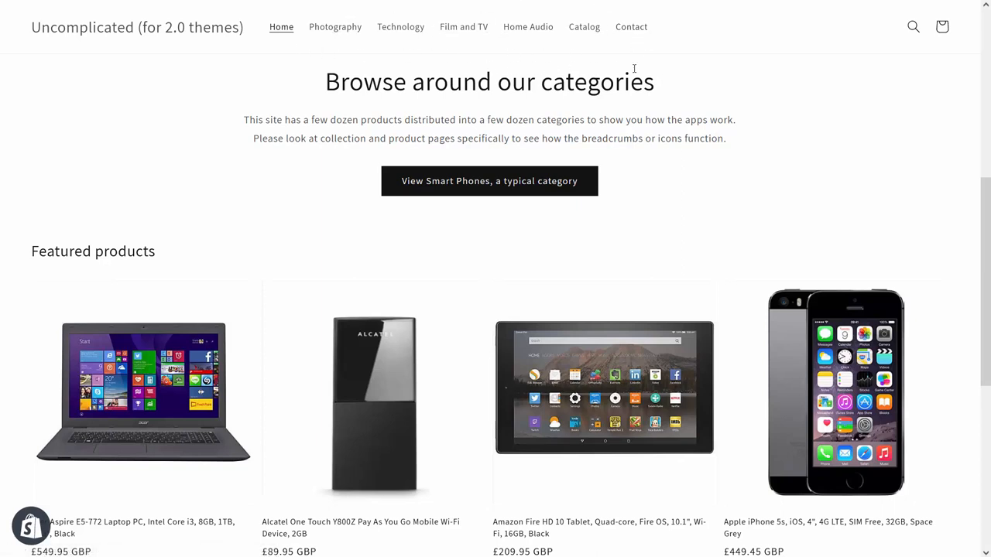
mouse_move(395, 348)
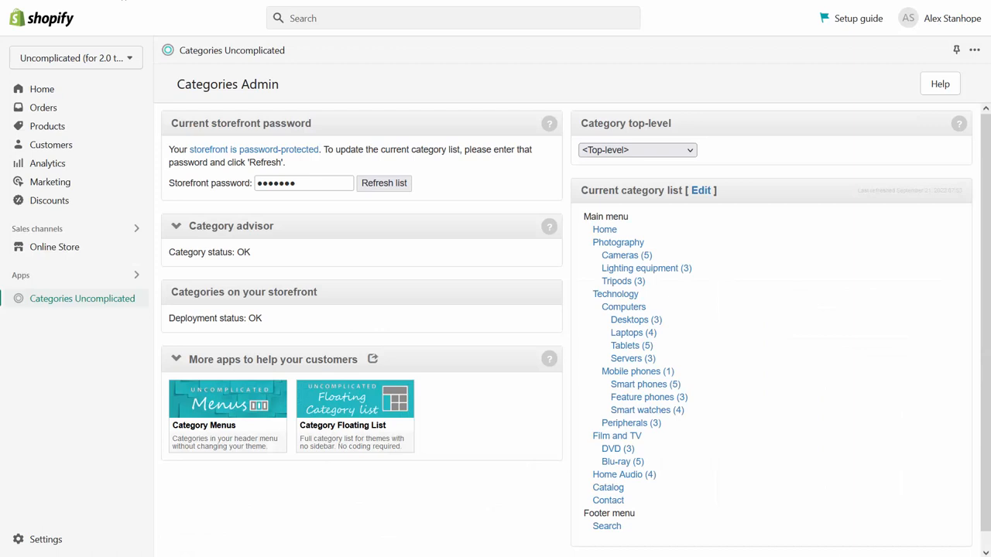
mouse_move(679, 179)
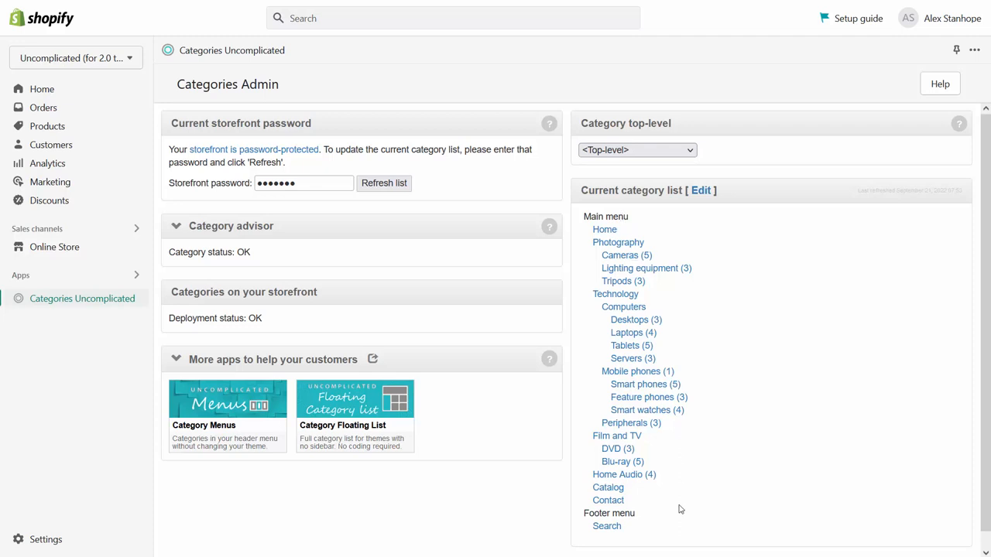
mouse_move(691, 466)
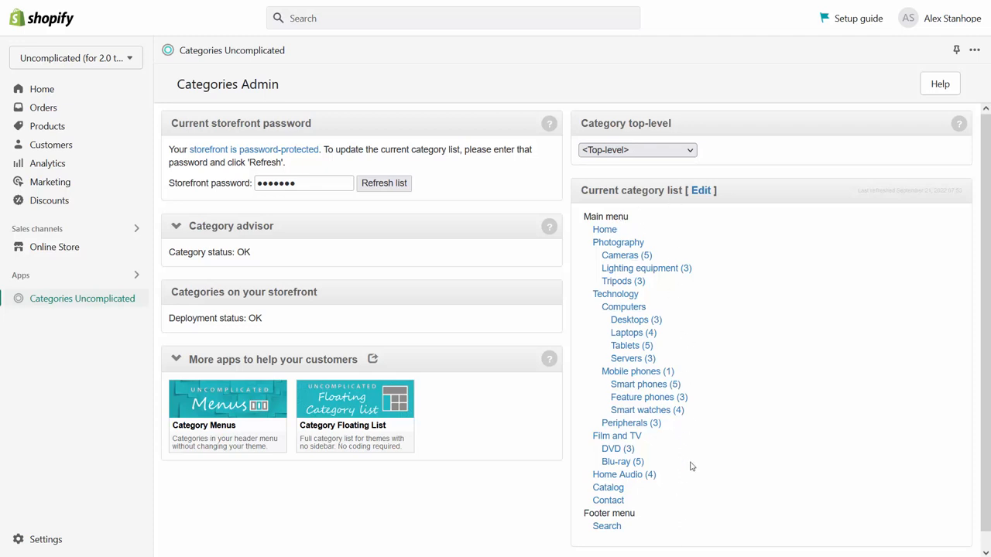
mouse_move(604, 215)
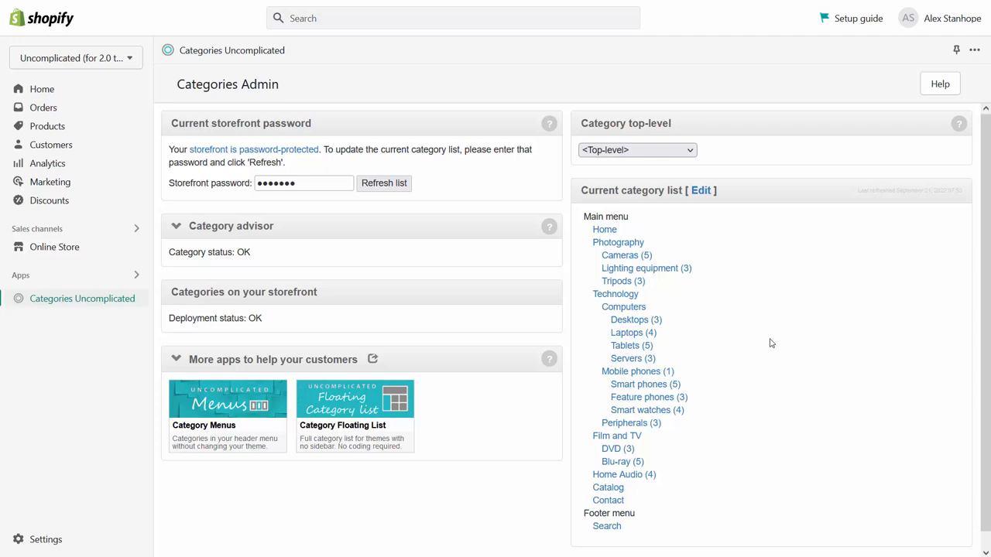
mouse_move(682, 289)
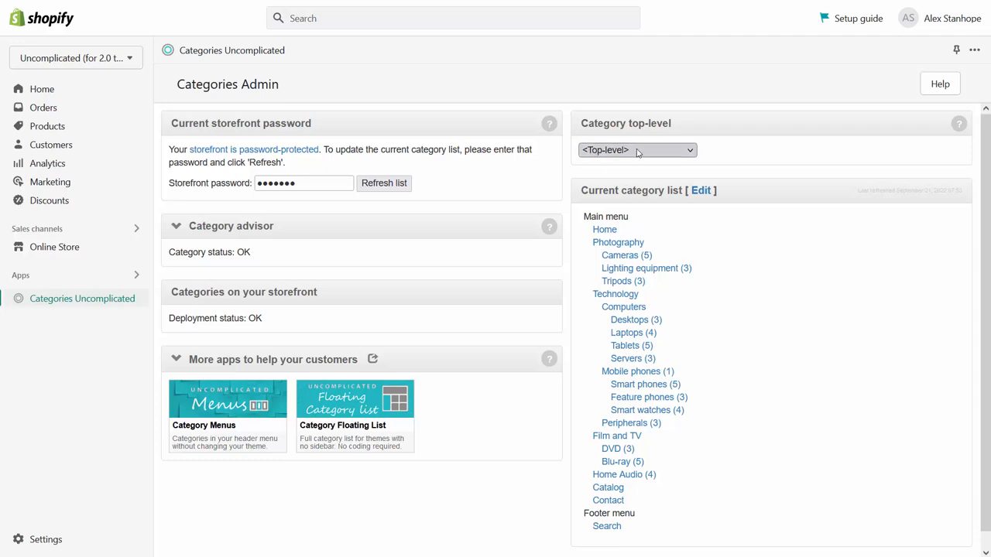
mouse_move(625, 157)
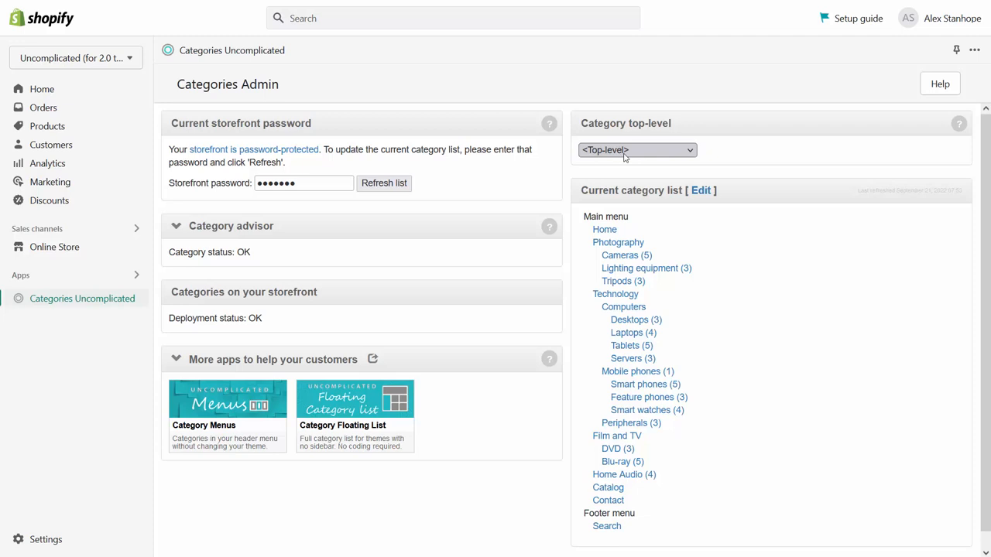
mouse_move(589, 220)
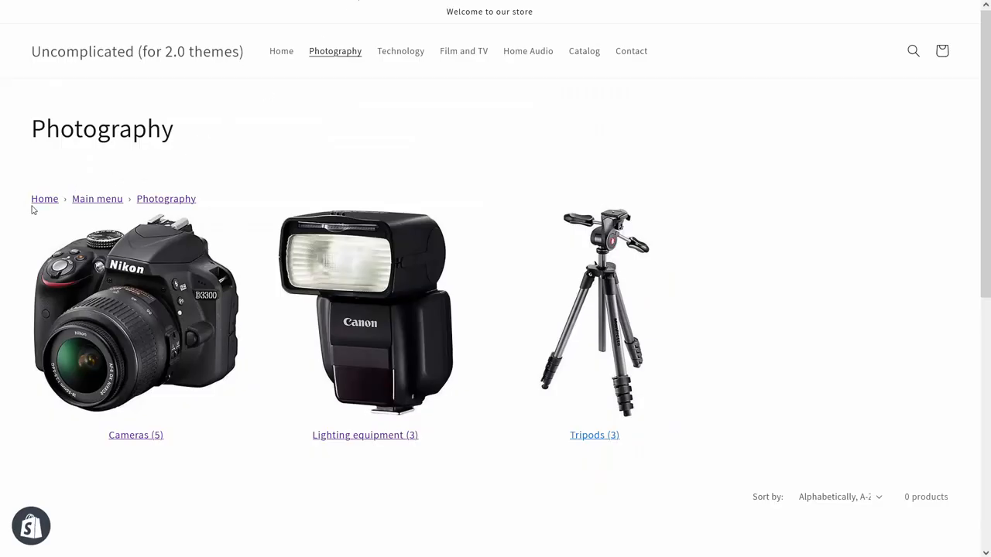
mouse_move(93, 214)
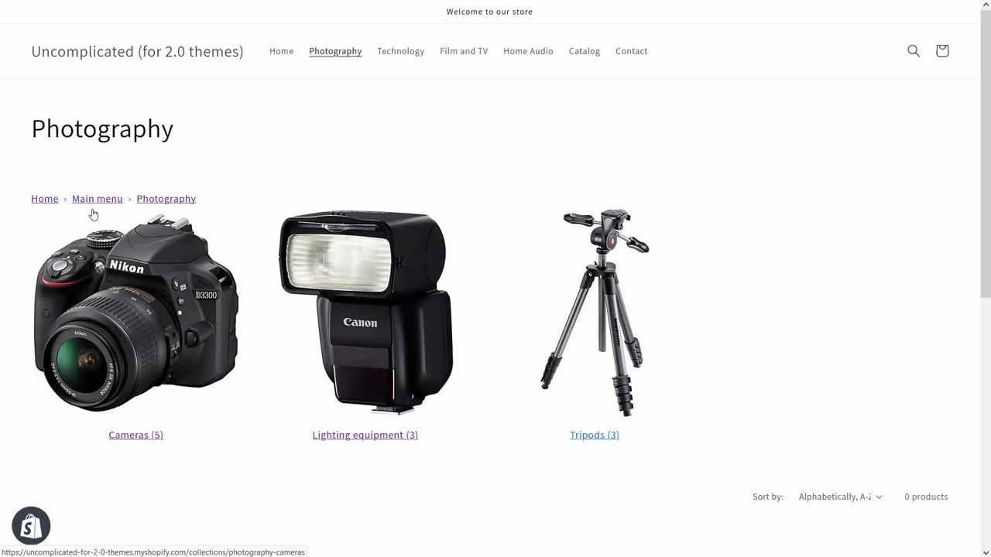
mouse_move(267, 203)
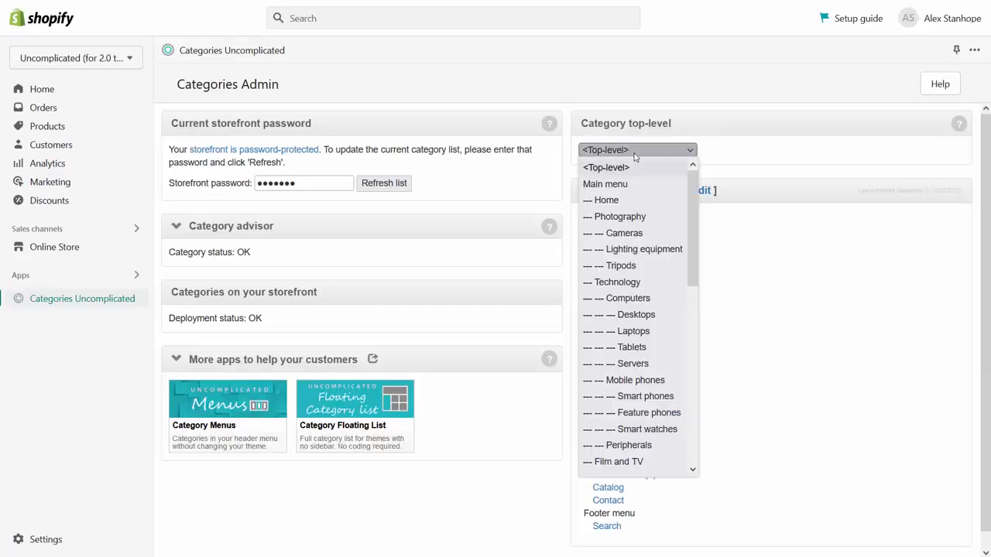
Select Main menu as the Category top-level in Categories Uncomplicated.
click(605, 184)
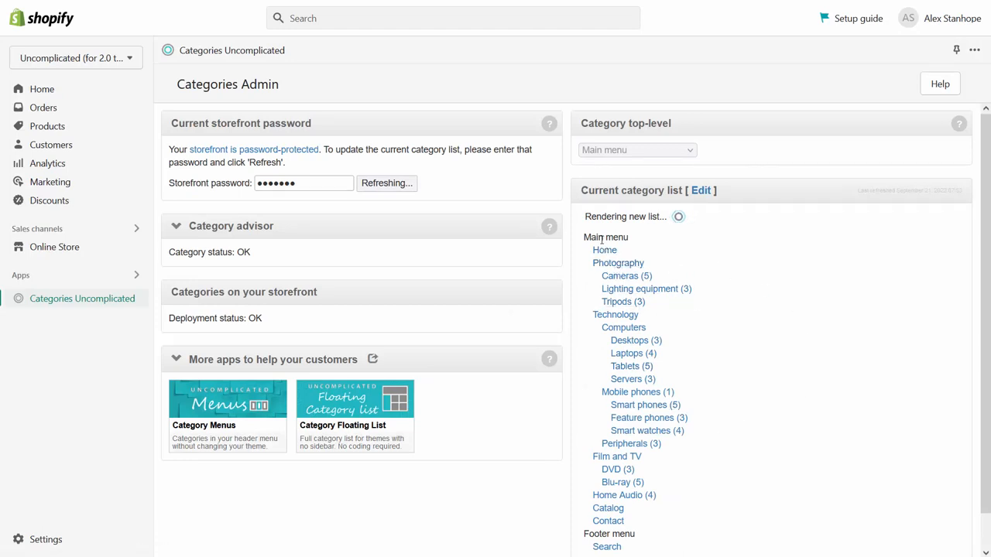
mouse_move(646, 268)
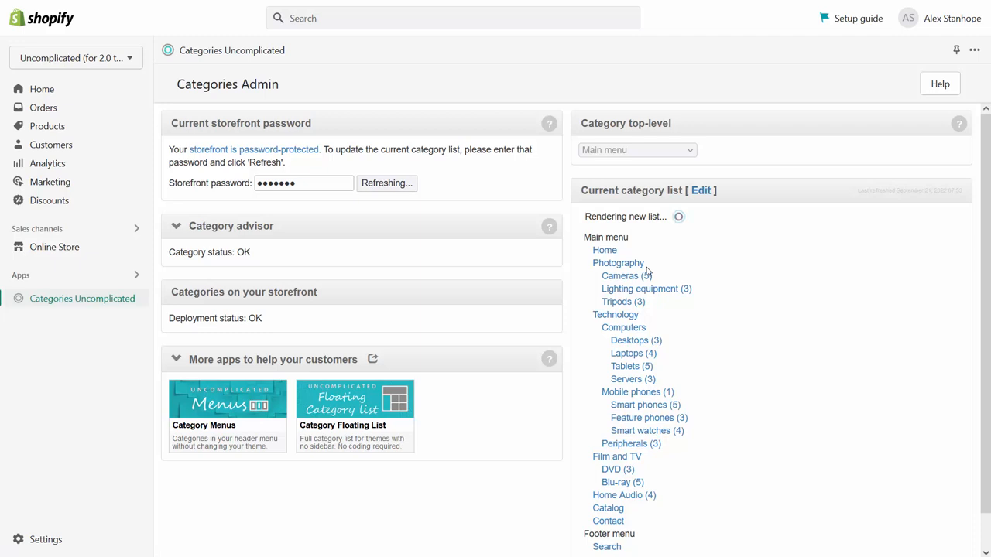
mouse_move(637, 239)
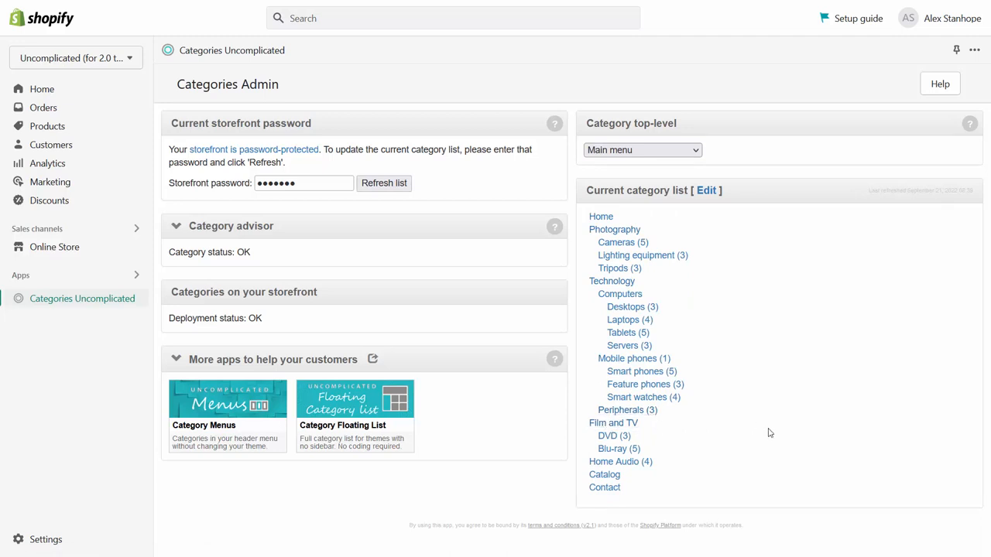
mouse_move(769, 247)
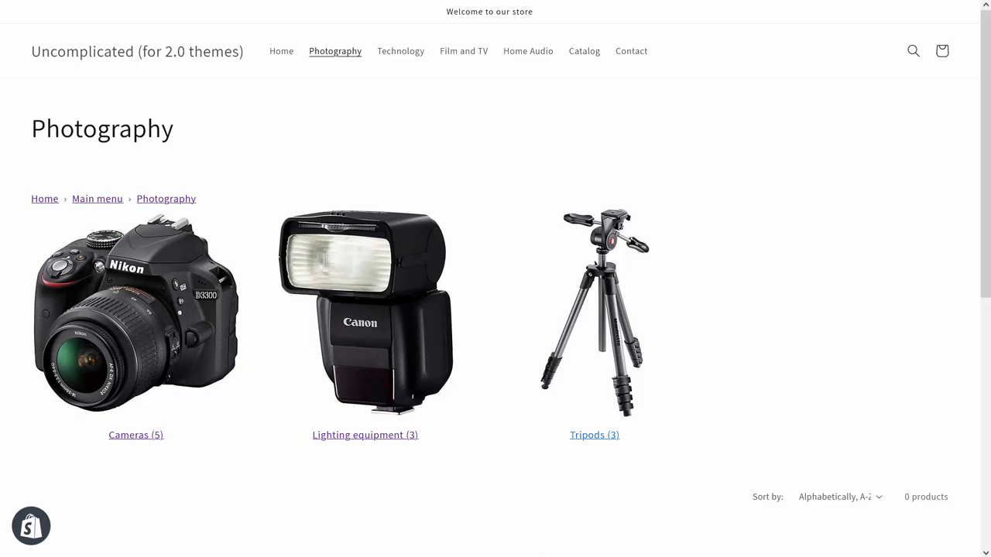
mouse_move(101, 214)
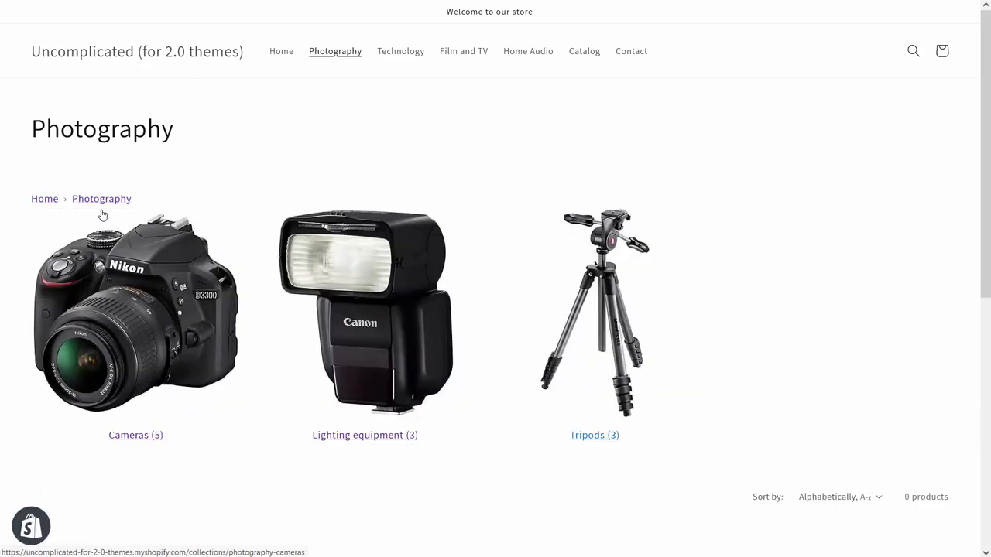
mouse_move(442, 107)
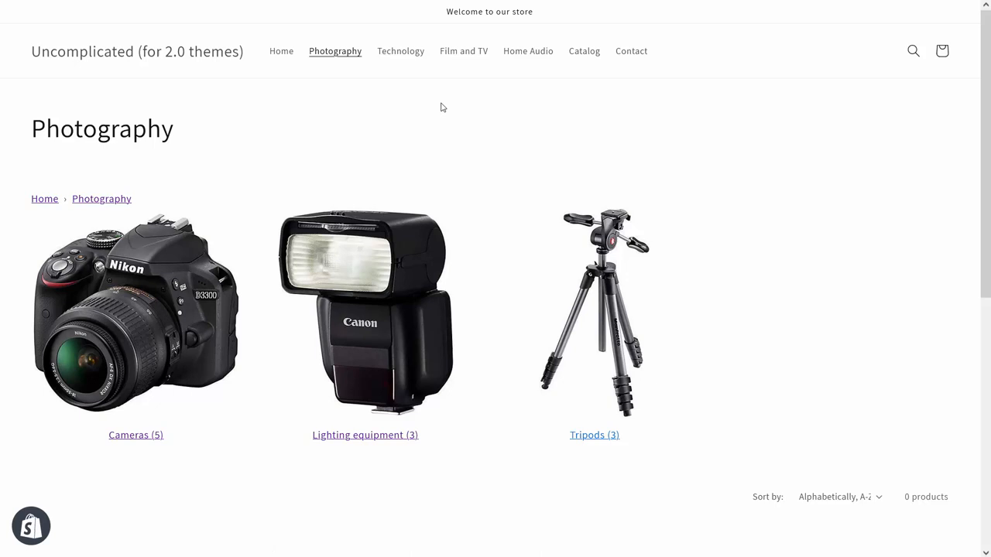
mouse_move(375, 68)
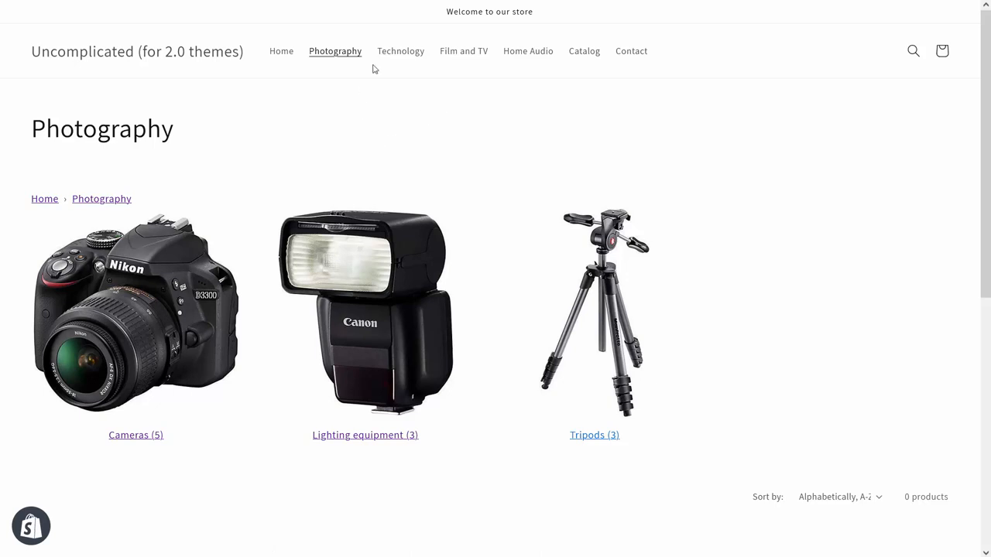
mouse_move(496, 268)
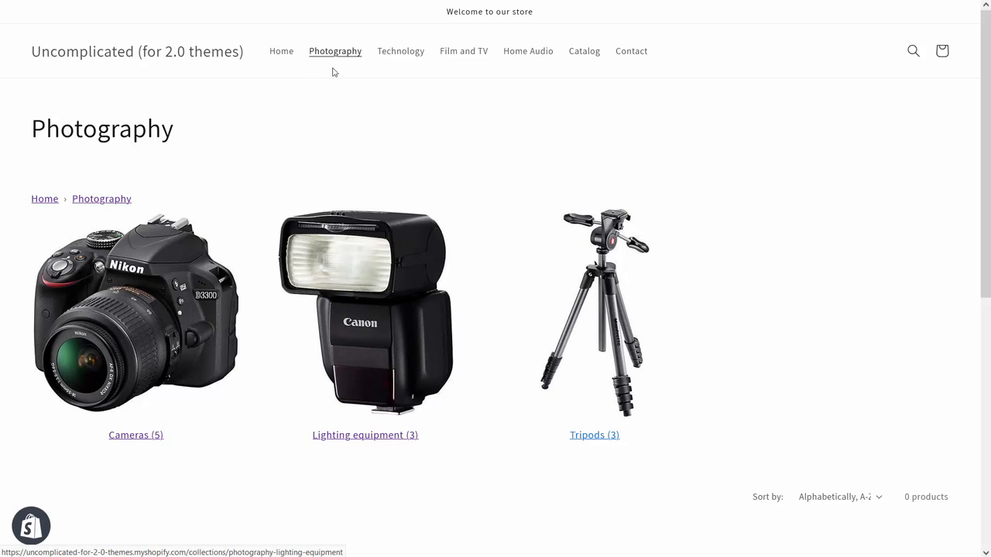
mouse_move(404, 59)
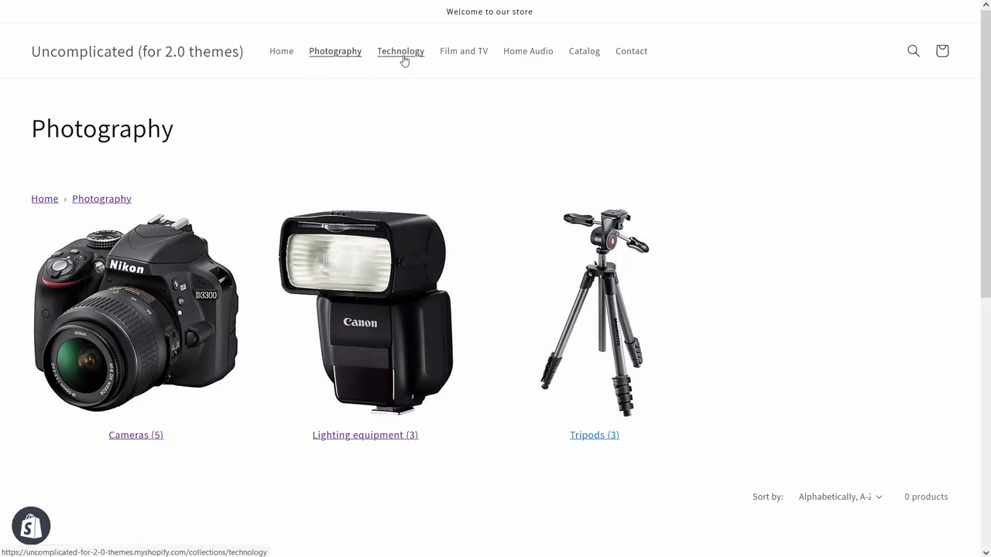
Go to the Technology collection, then into its Mobile phones (1) collection.
click(400, 51)
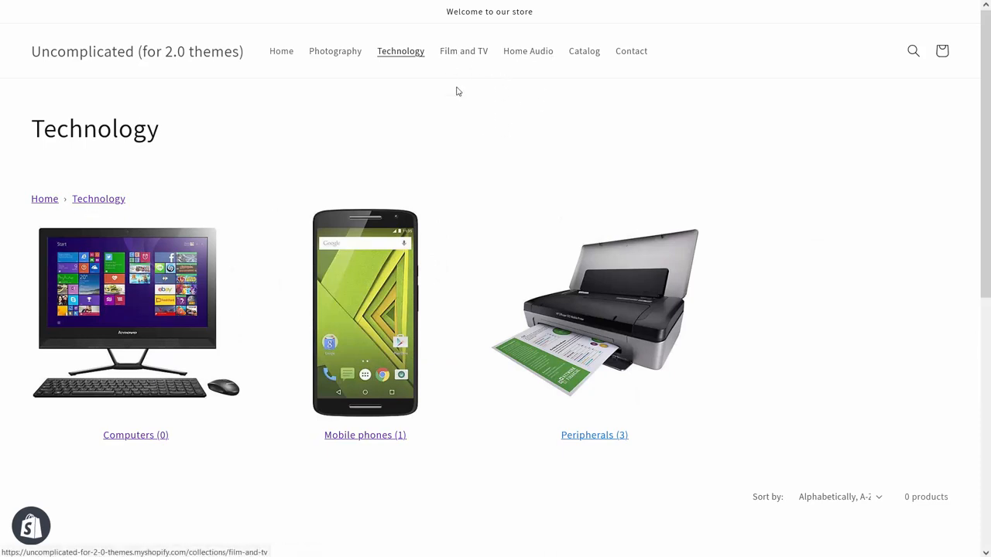
mouse_move(218, 271)
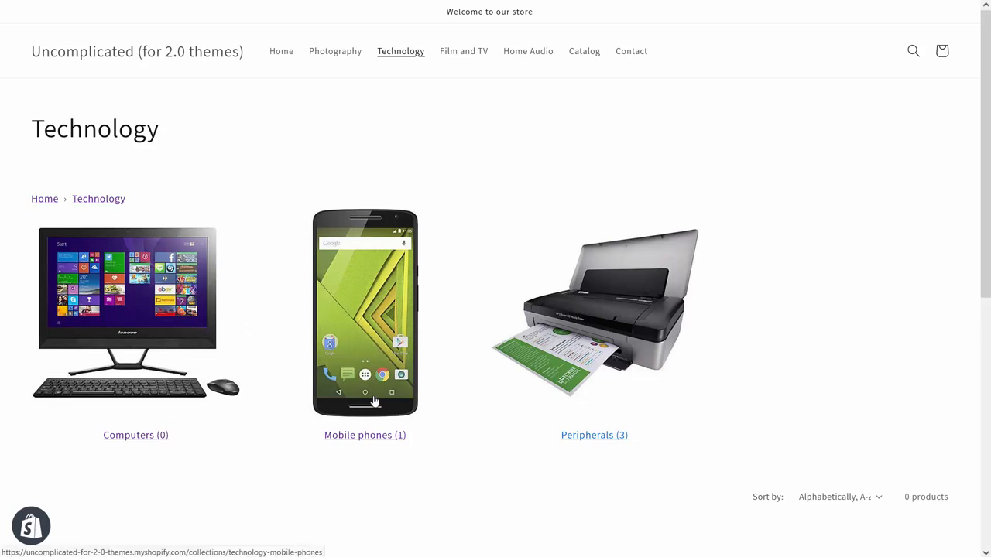
click(365, 435)
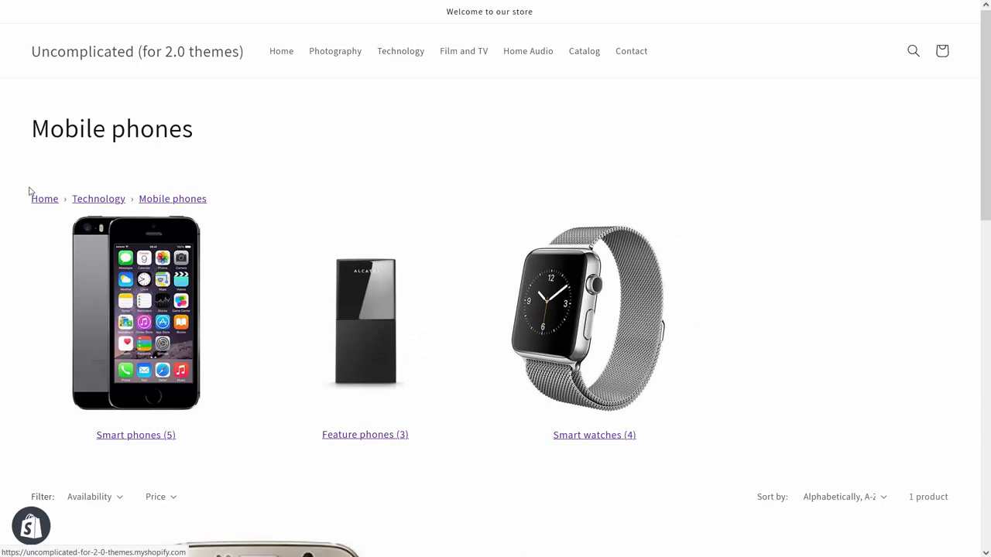
mouse_move(171, 197)
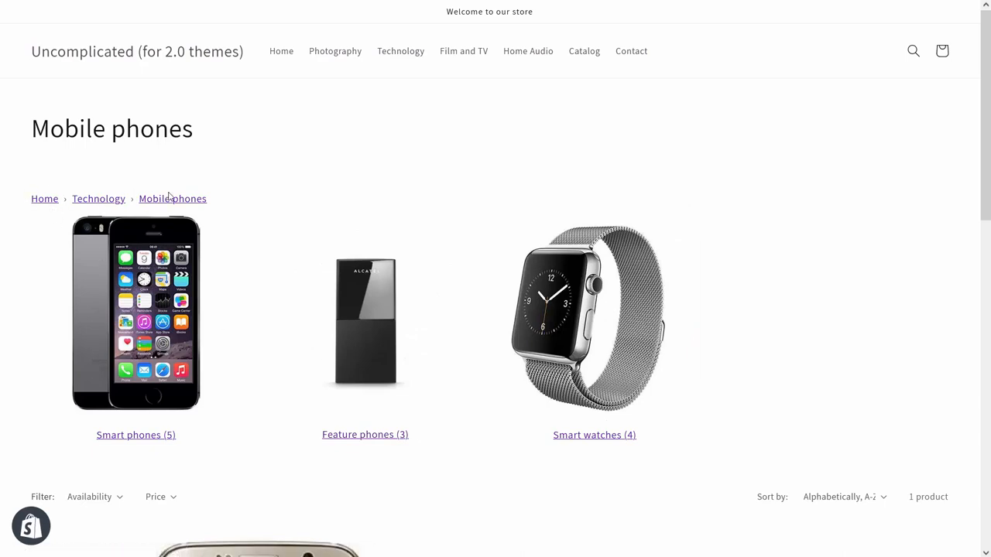
mouse_move(400, 44)
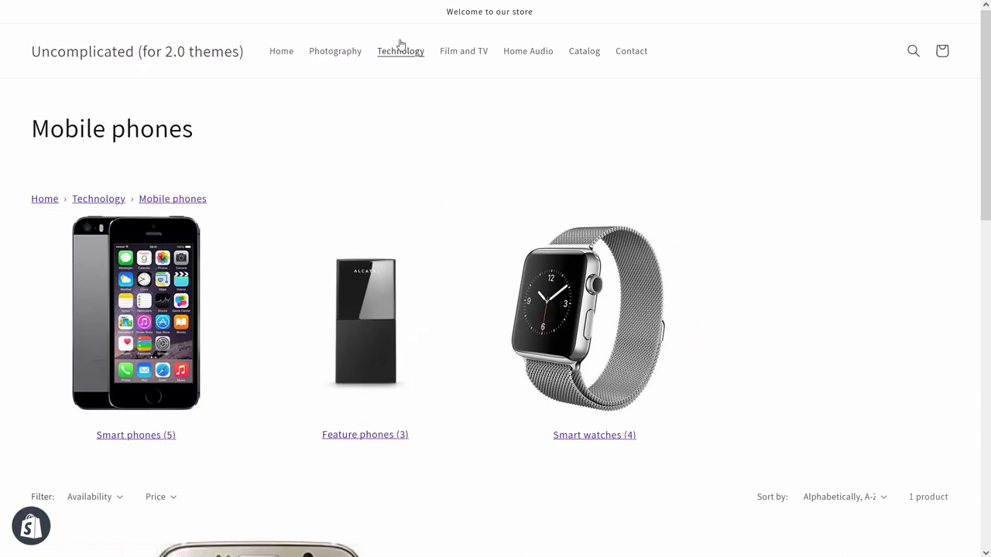
mouse_move(506, 241)
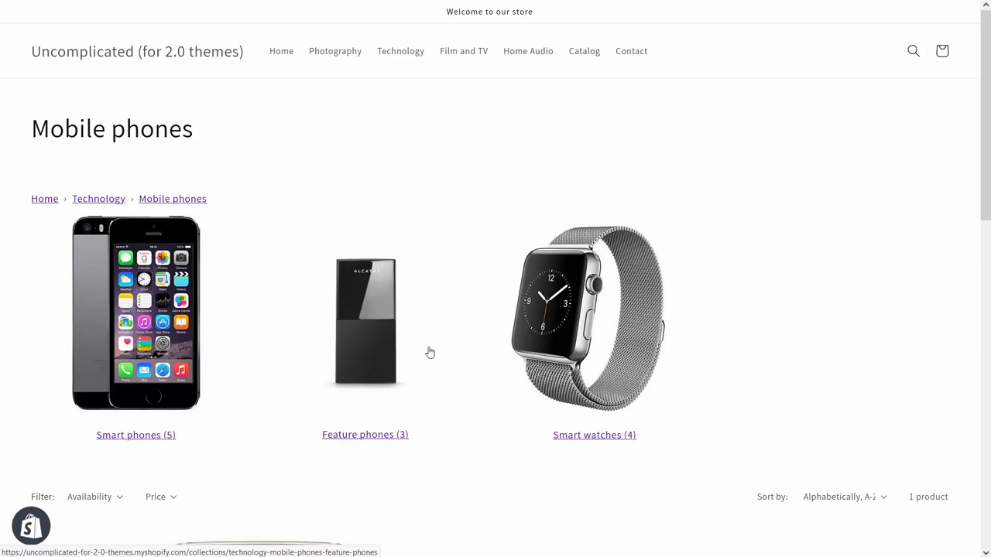
mouse_move(354, 198)
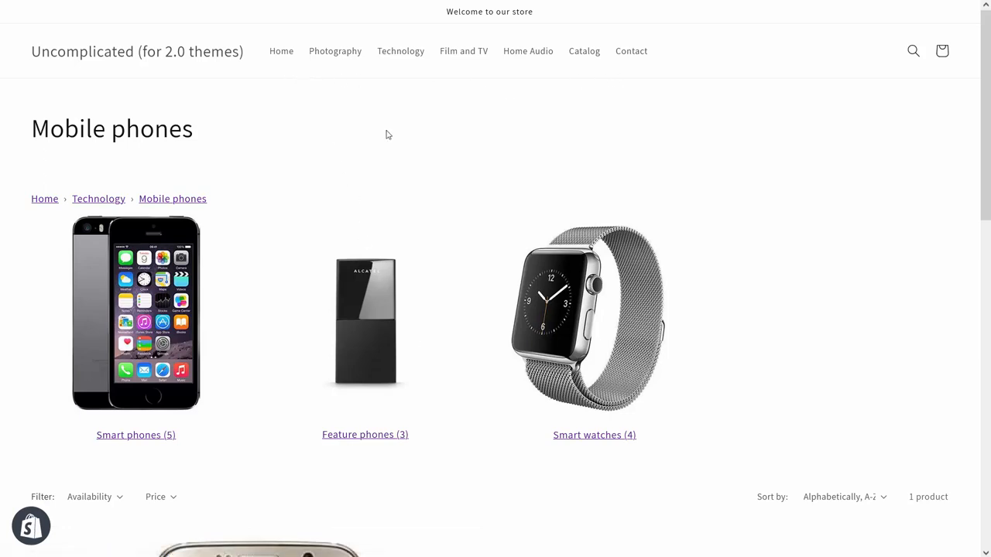
mouse_move(216, 216)
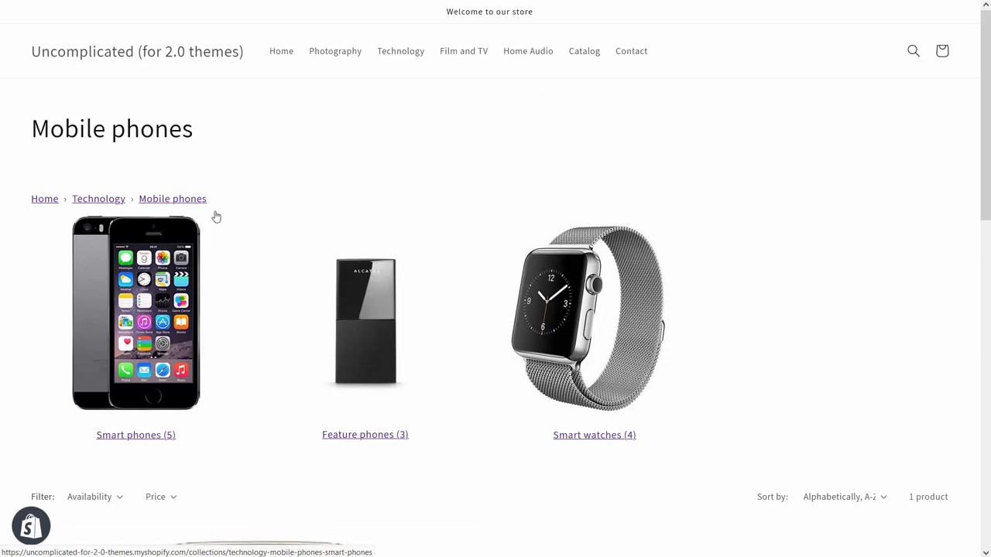
mouse_move(292, 189)
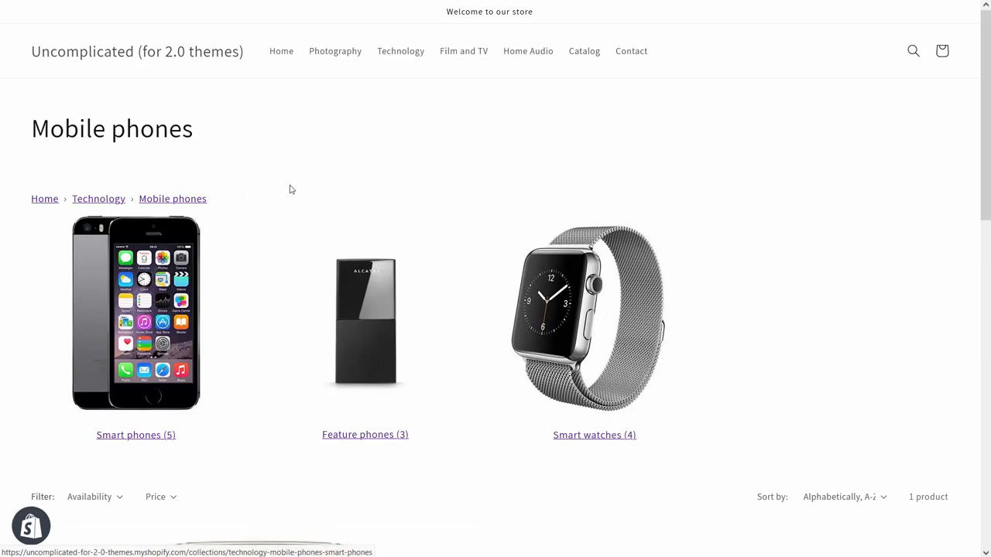
mouse_move(303, 196)
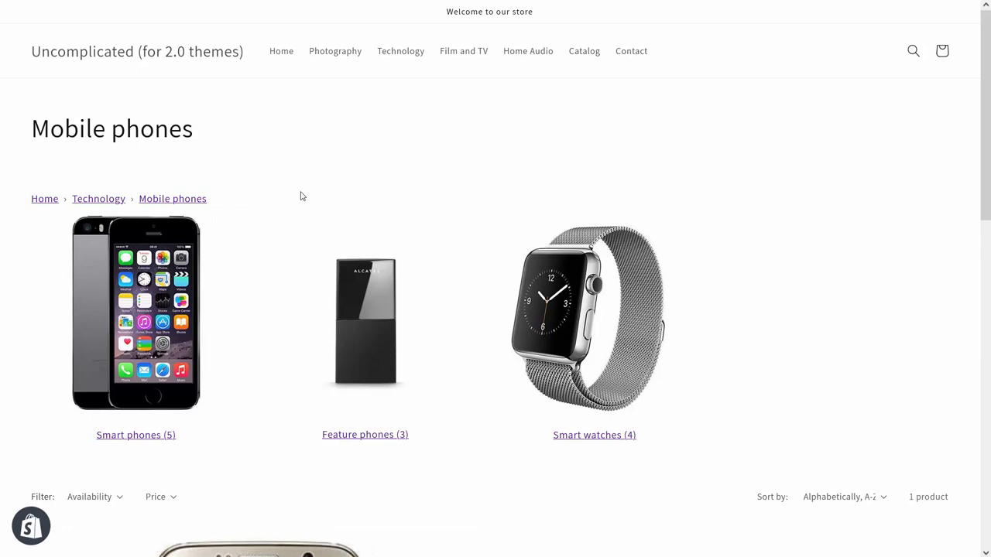
mouse_move(638, 81)
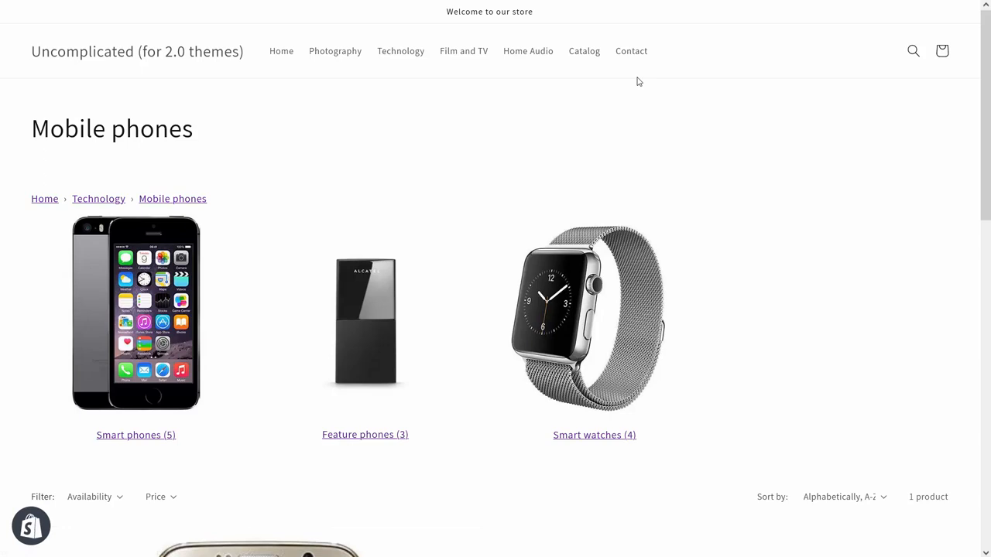
mouse_move(566, 128)
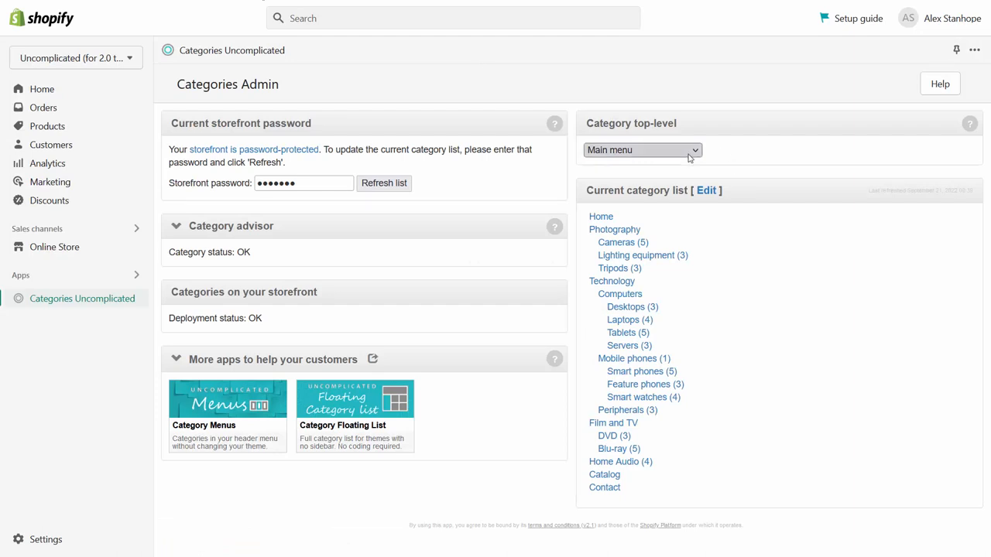
Go to Online Store > Navigation to list the store's menus.
click(642, 150)
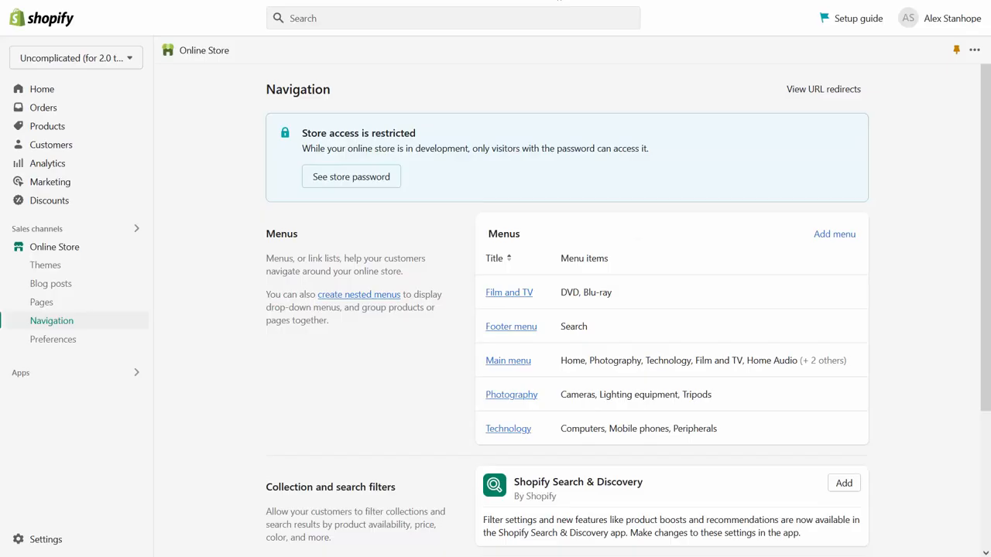
mouse_move(718, 234)
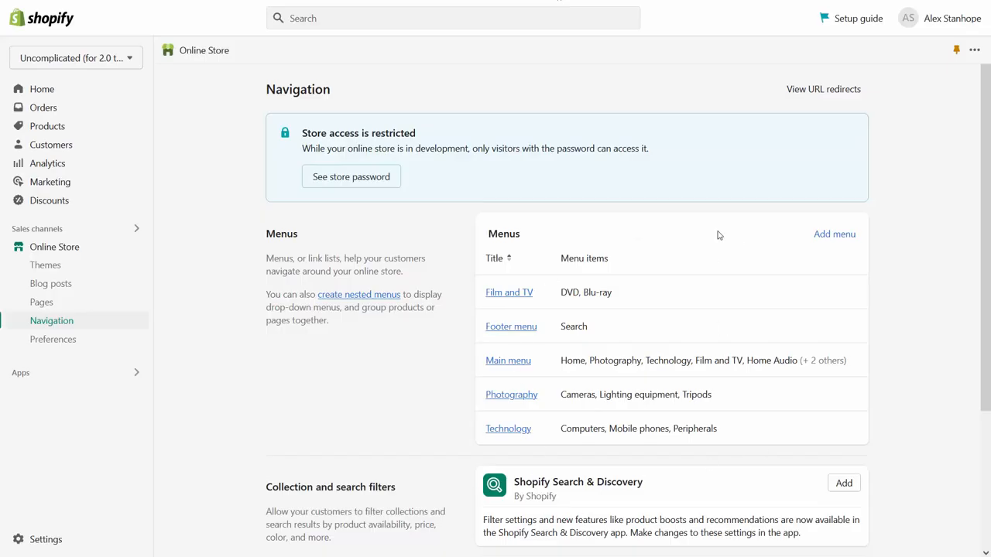
Start a new menu titled 'Categories'.
click(834, 234)
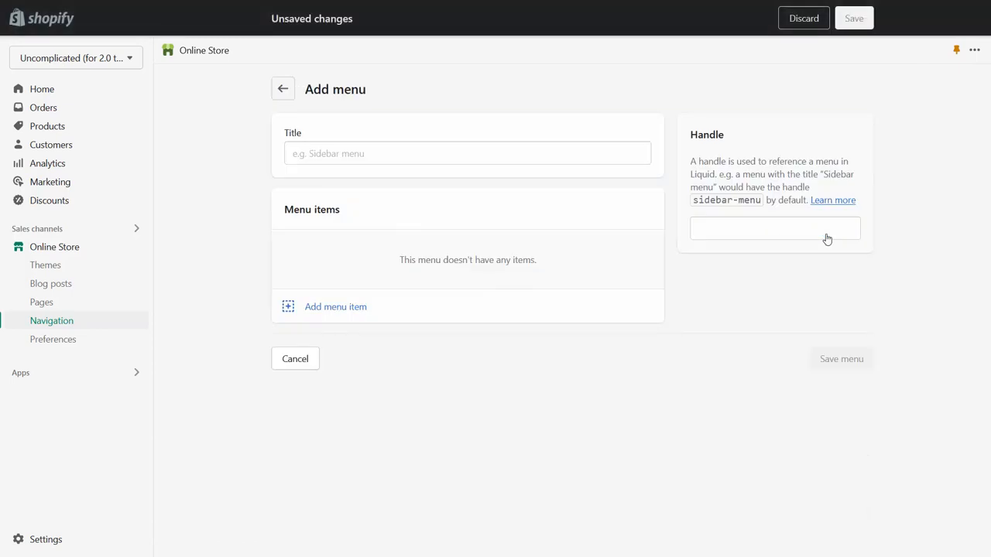
text(c)
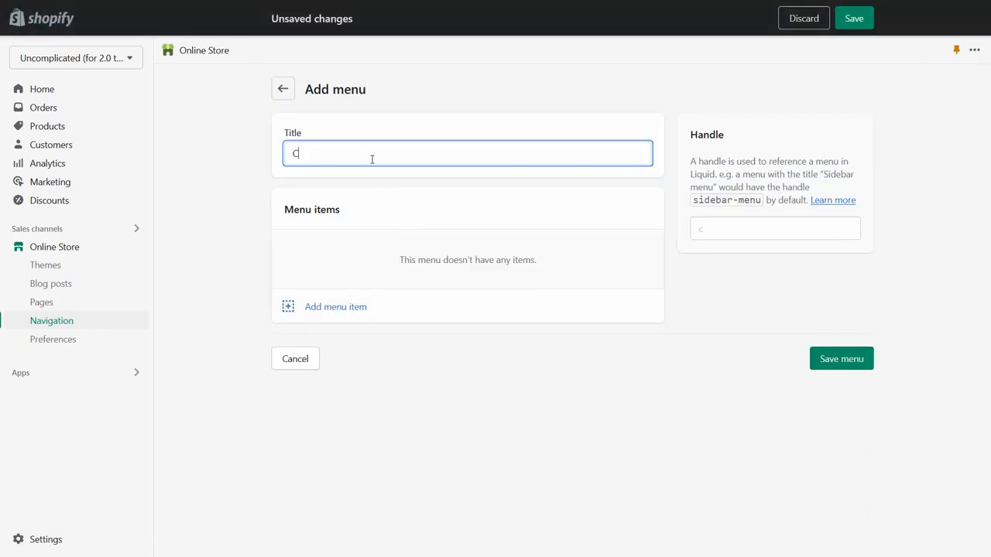
text(ategories)
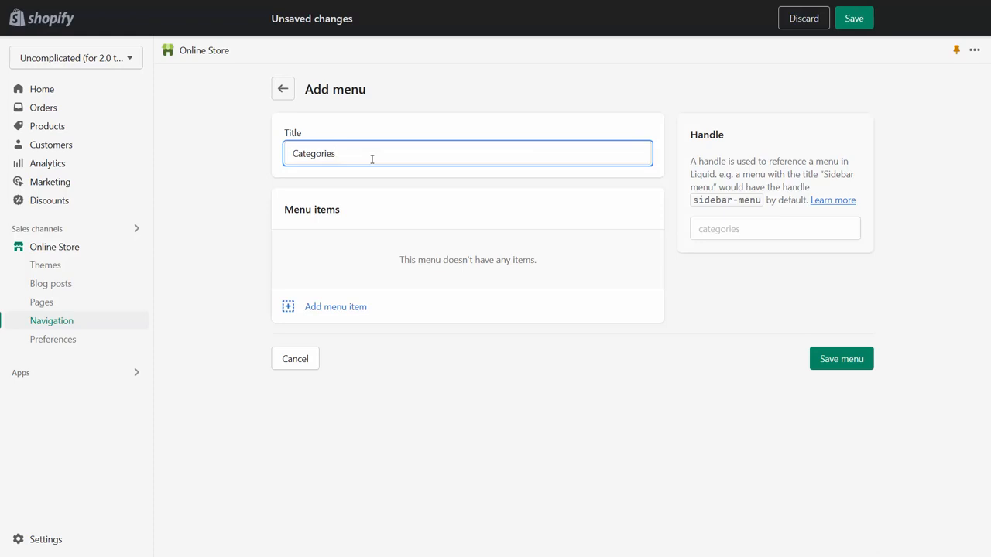
mouse_move(412, 223)
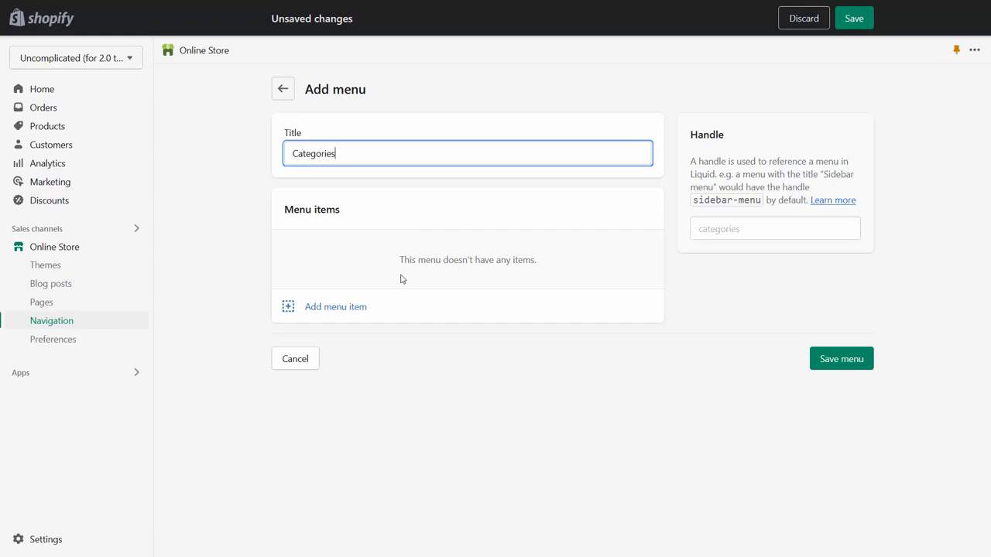
mouse_move(344, 312)
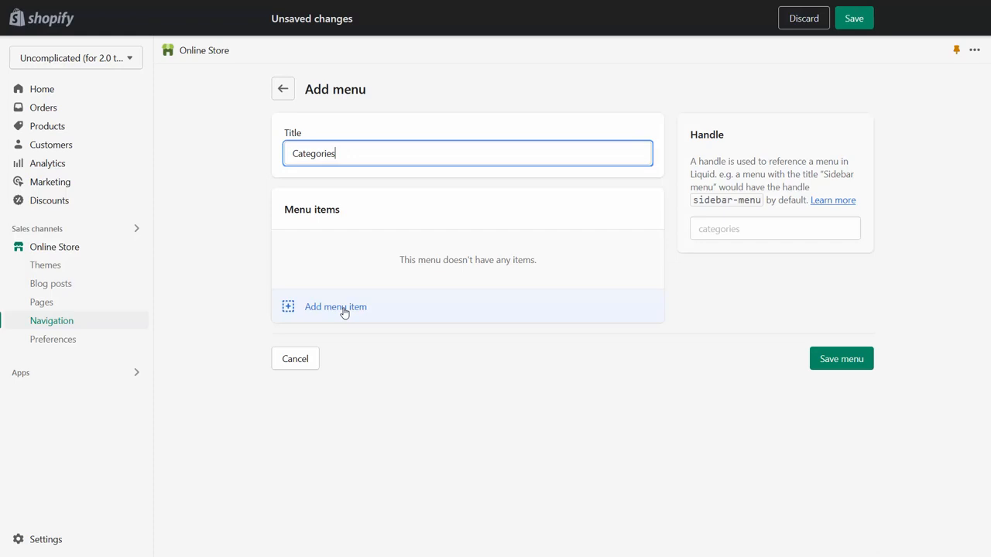
Add a Camera menu item linked to the Cameras collection.
click(335, 307)
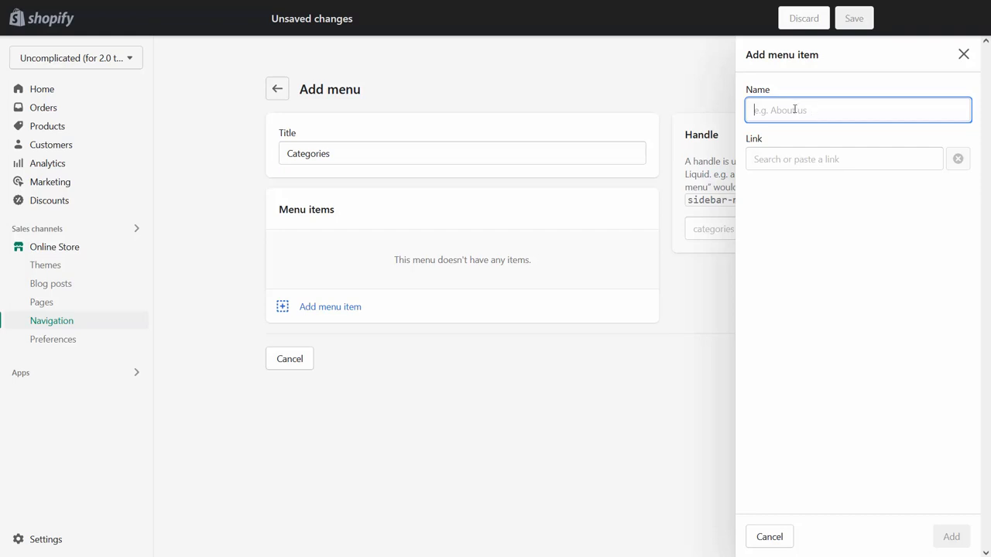
text(Camera)
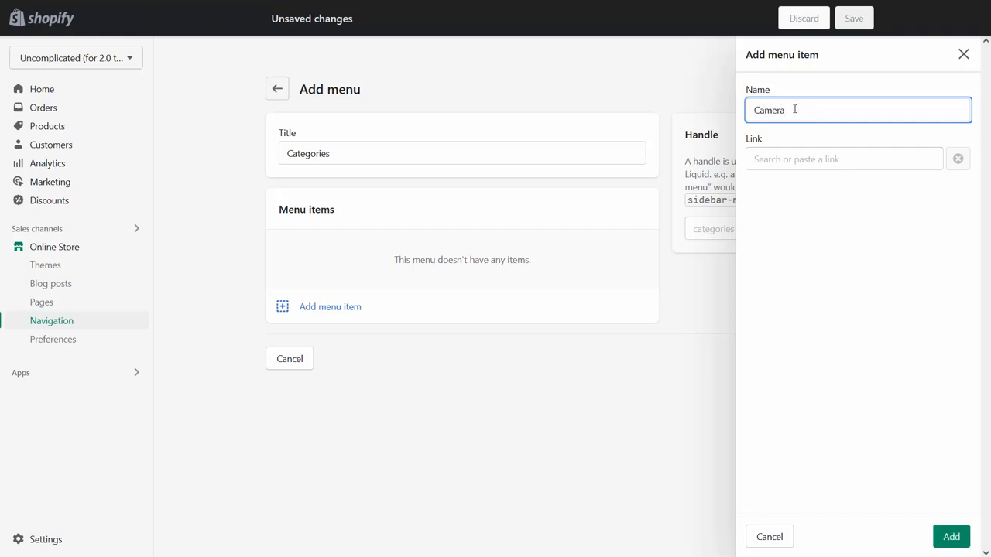
click(844, 158)
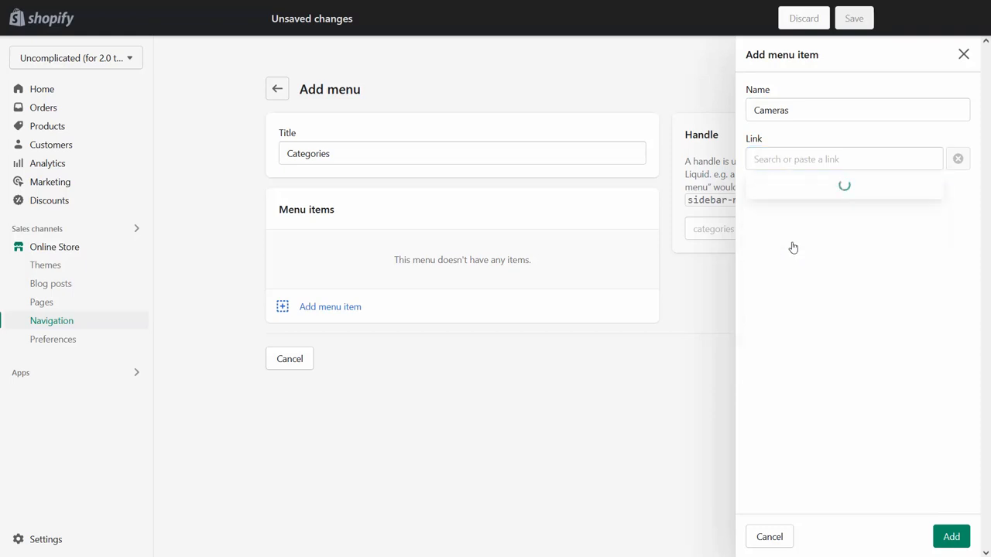
click(844, 158)
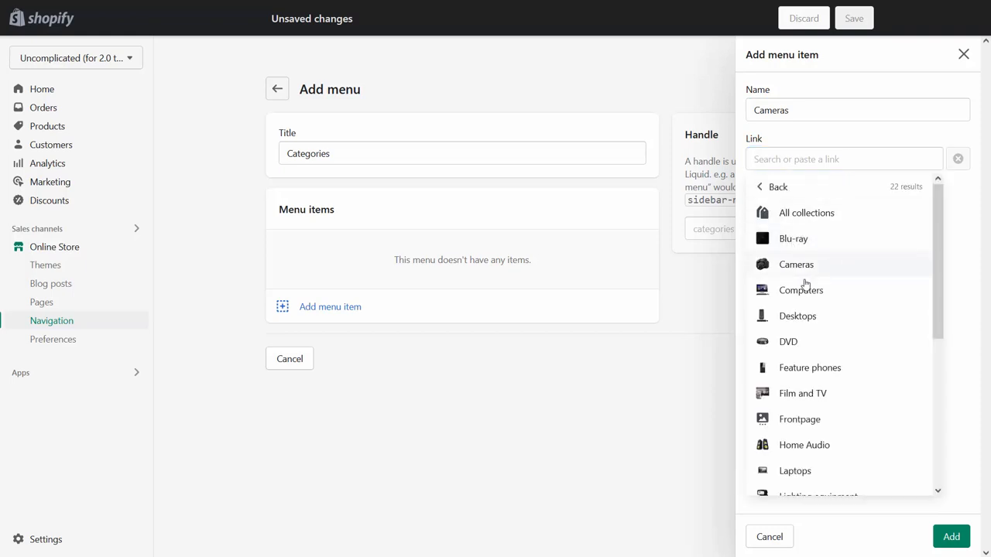
click(795, 264)
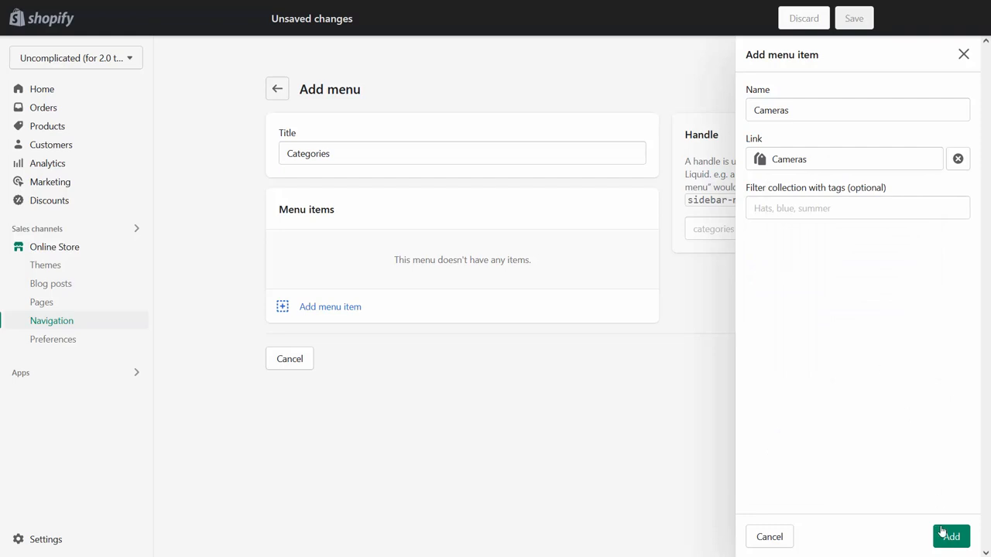
click(950, 536)
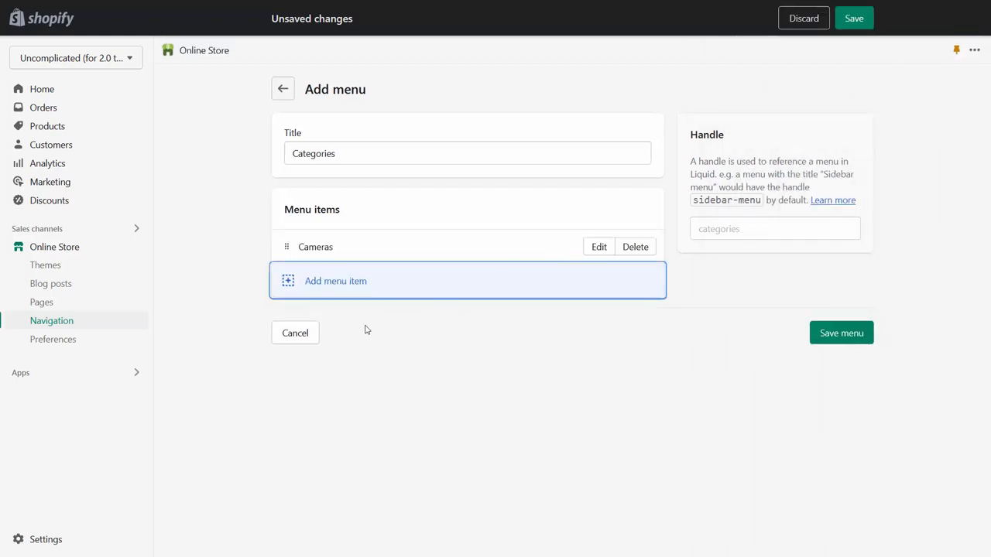
Add a Laptops menu item linked to the Laptops collection.
click(330, 281)
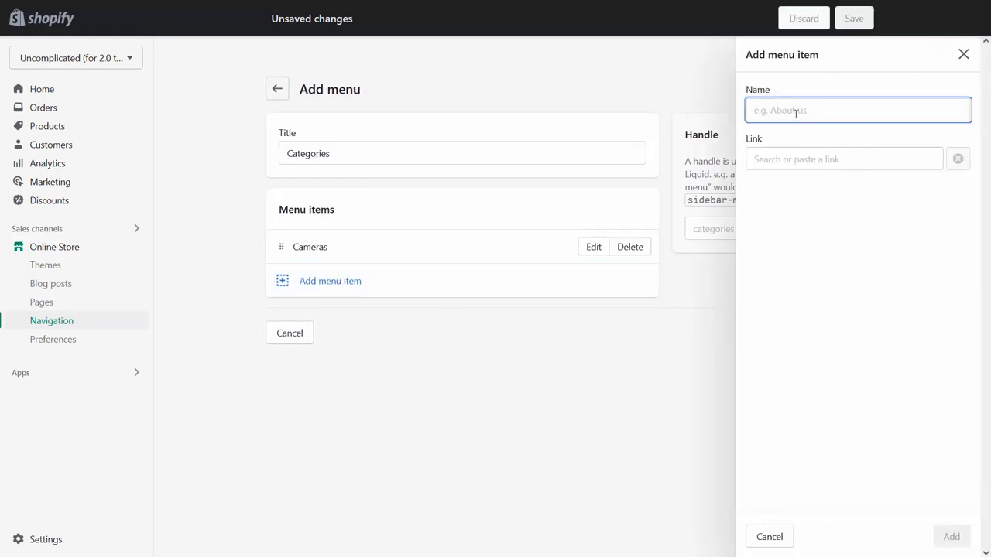
text(Laptops)
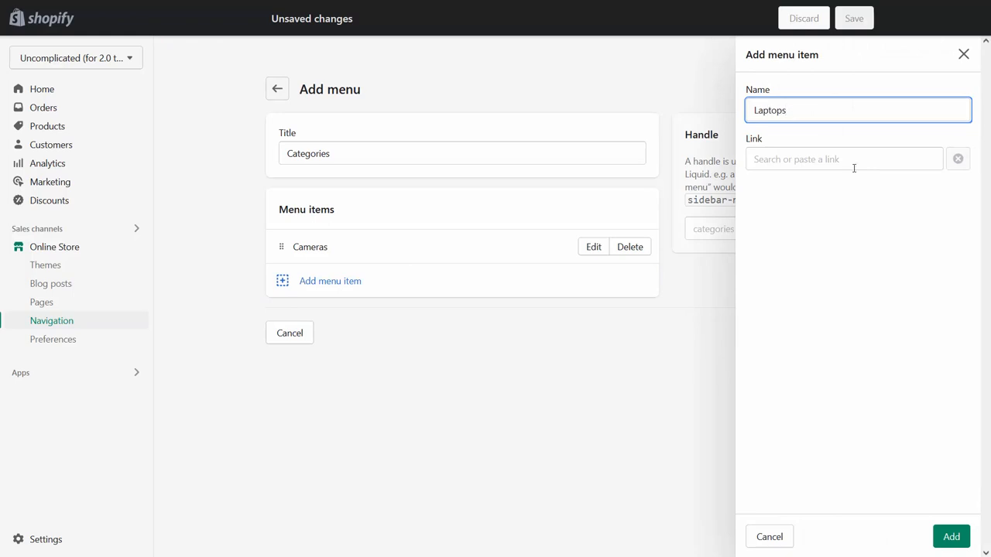
click(844, 158)
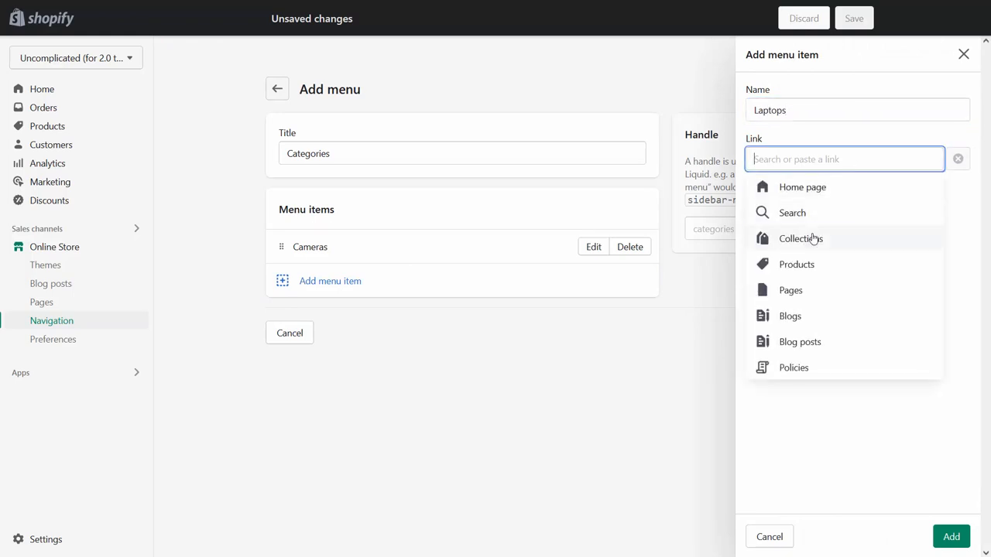
click(800, 238)
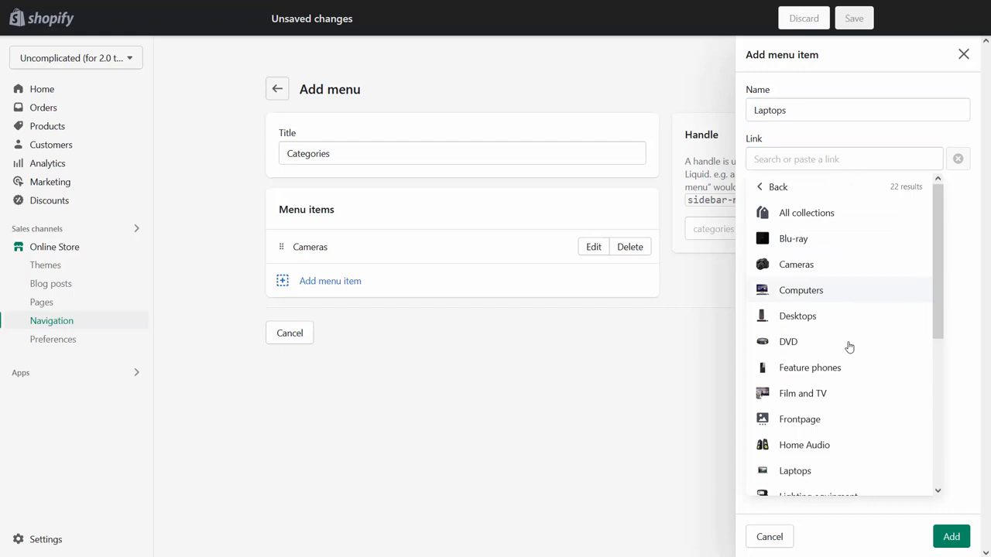
click(795, 470)
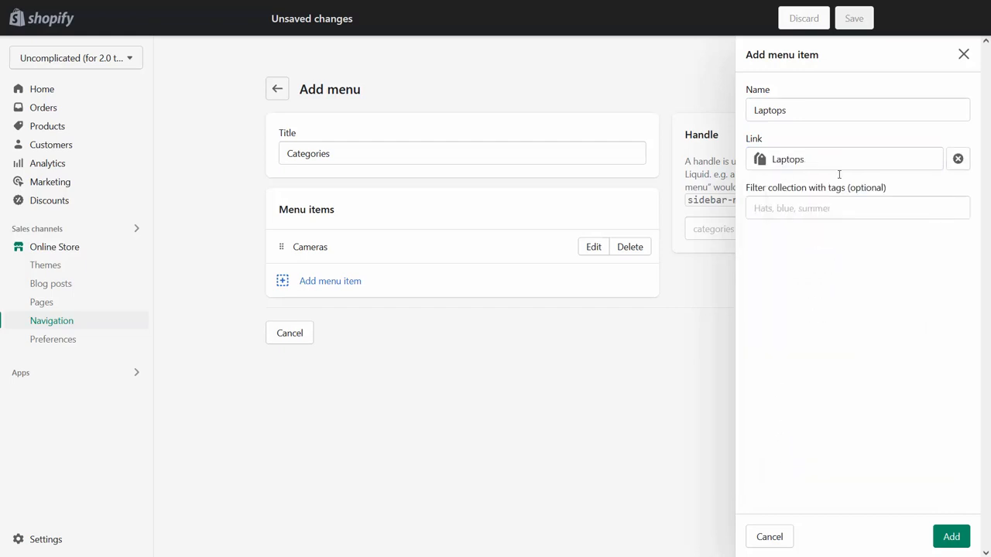
click(950, 536)
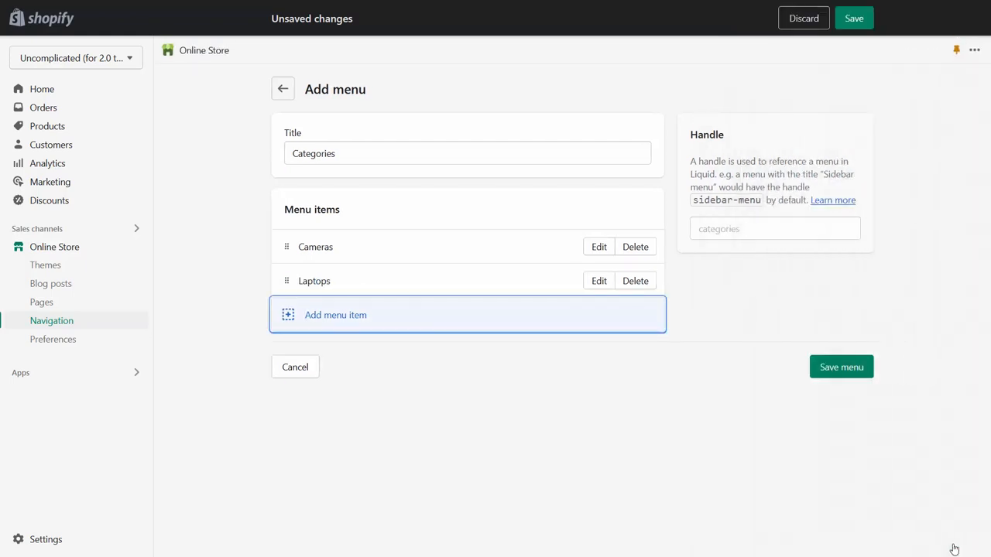
mouse_move(298, 319)
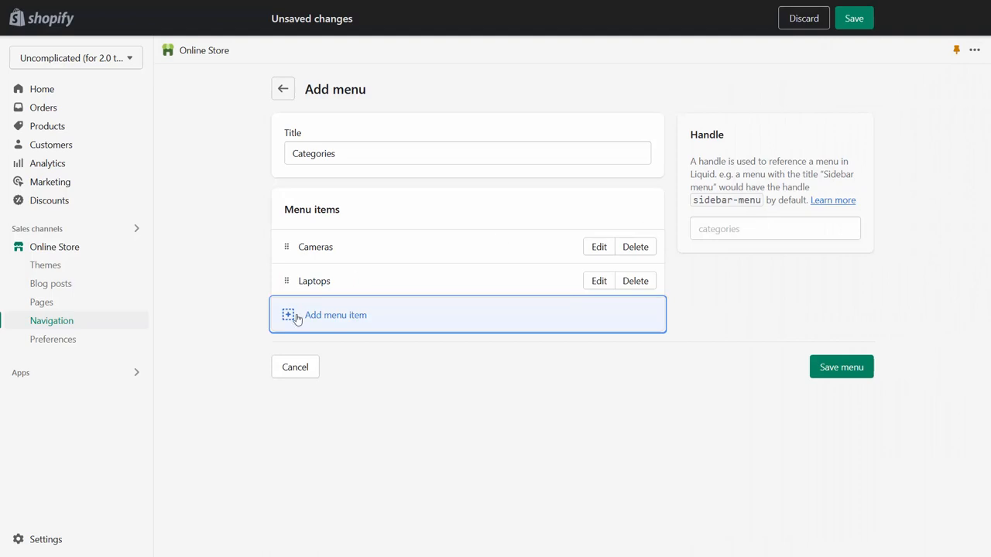
Add a Tablets menu item linked to the Tablets collection.
click(329, 315)
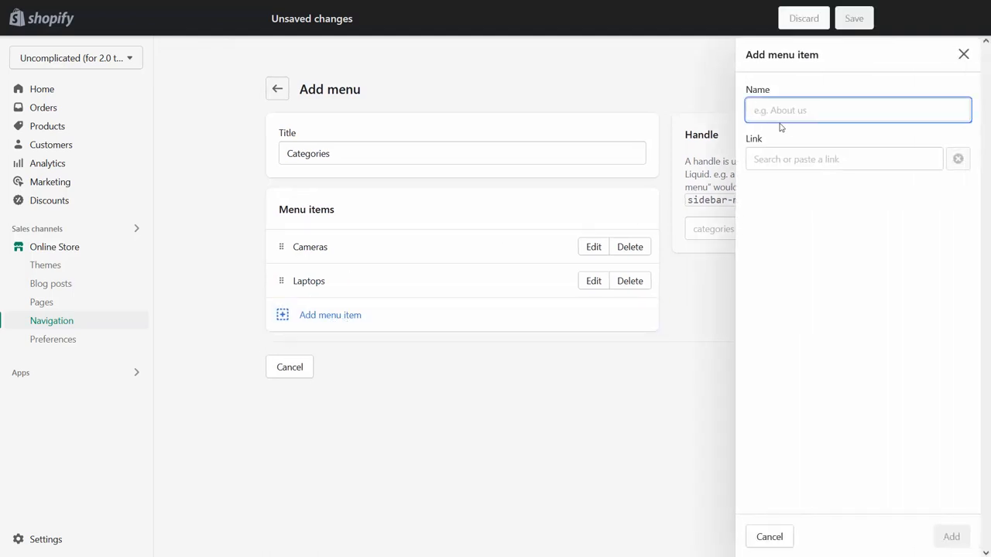
text(T)
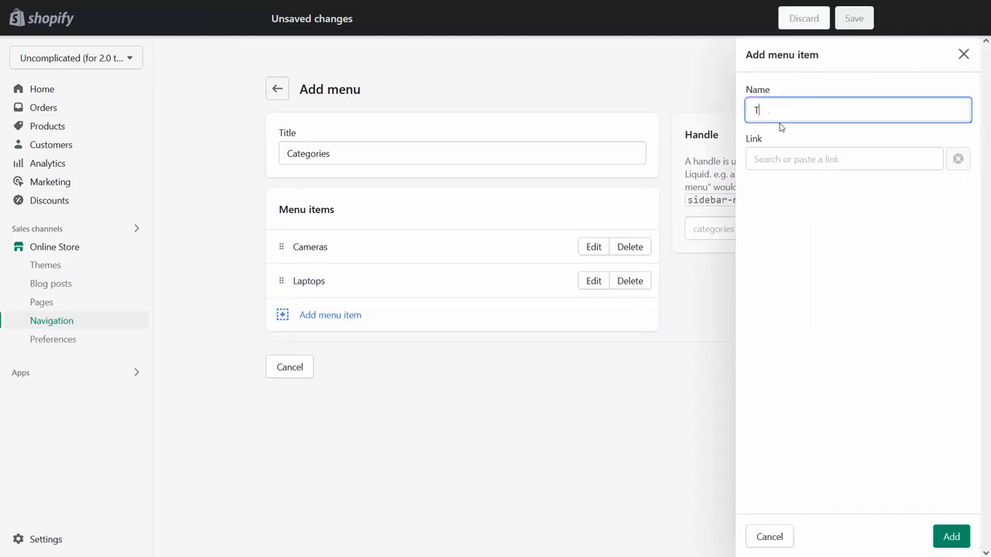
text(ablets)
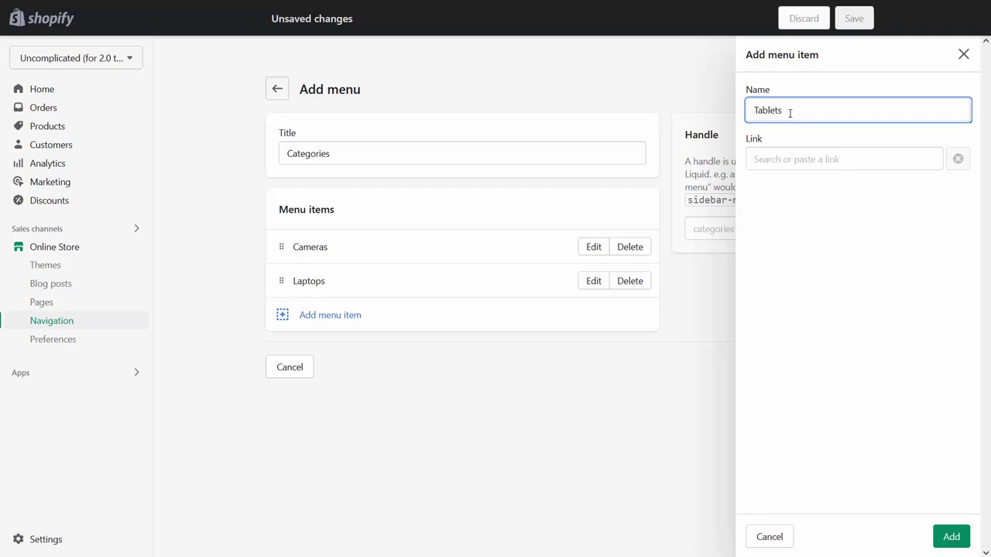
mouse_move(798, 143)
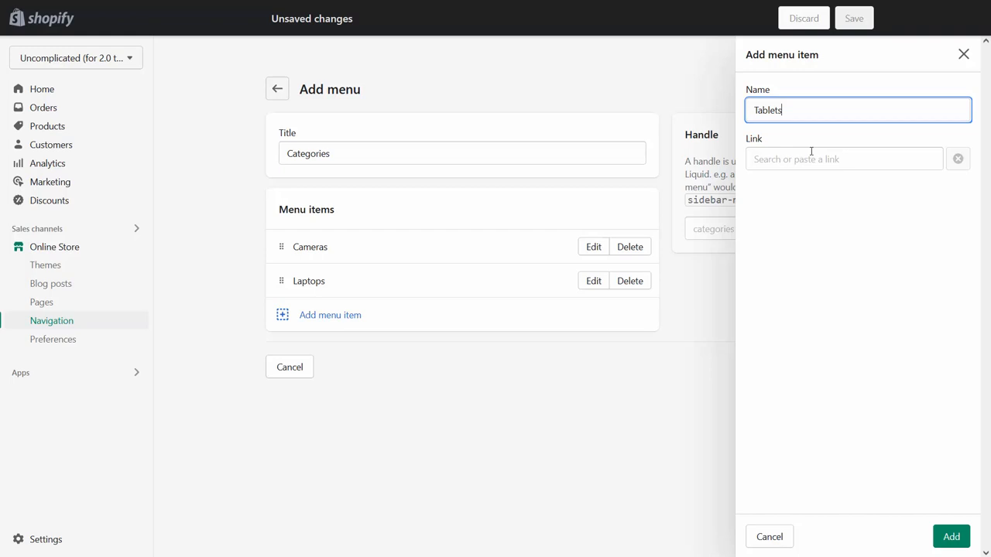
click(844, 159)
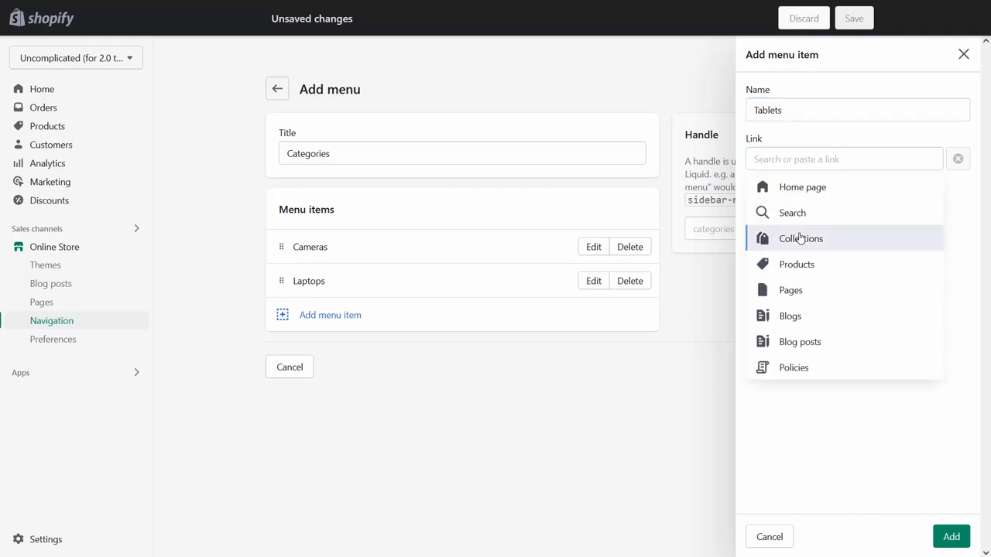
click(801, 238)
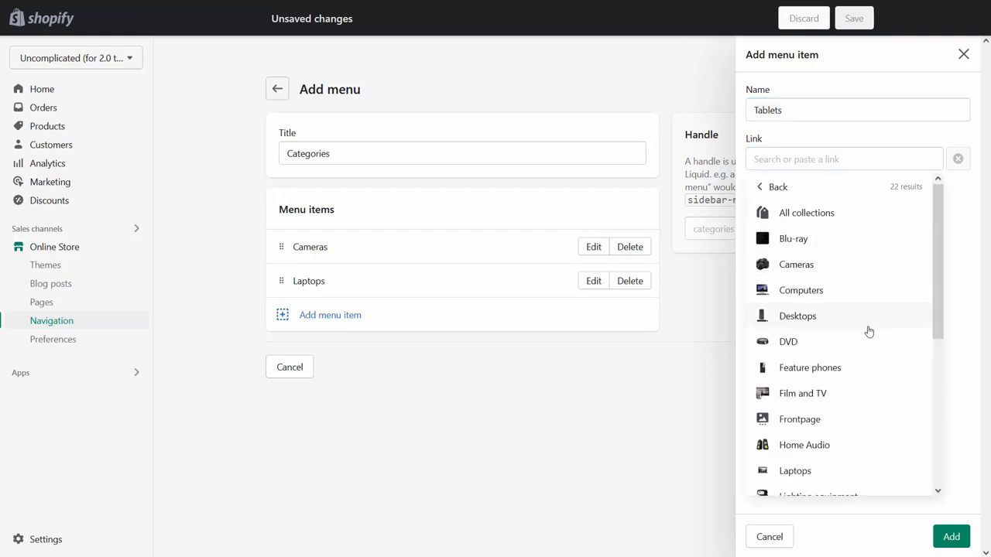
scroll(down, 3)
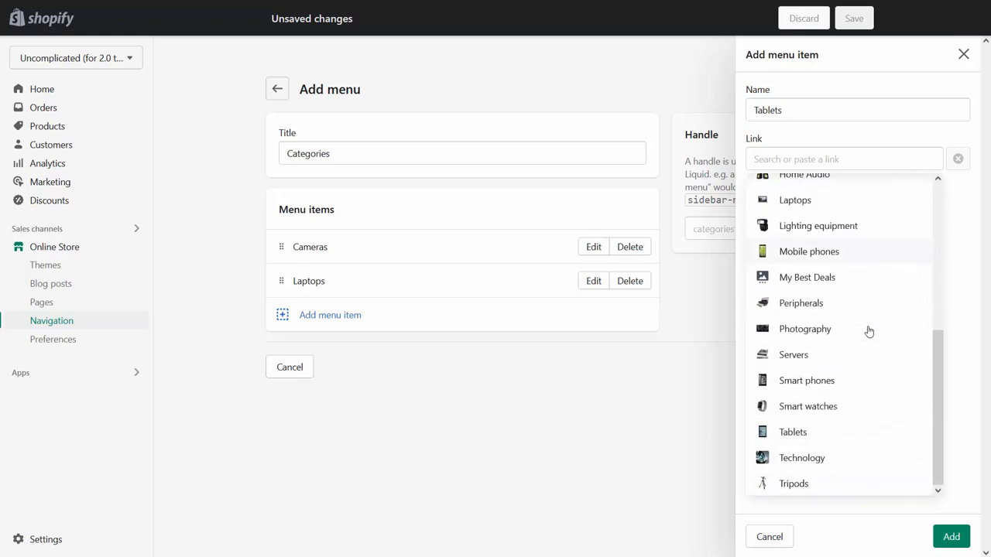
click(792, 431)
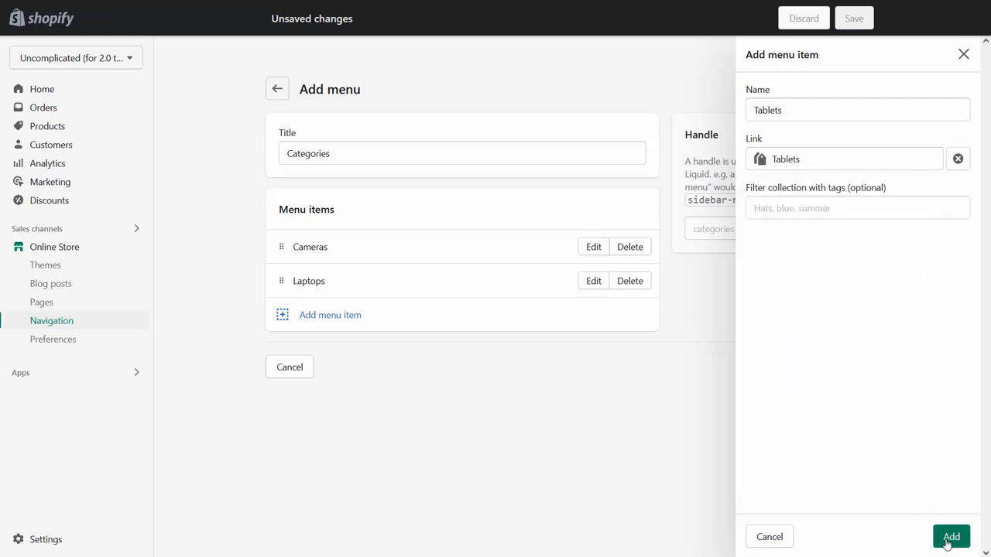
click(951, 536)
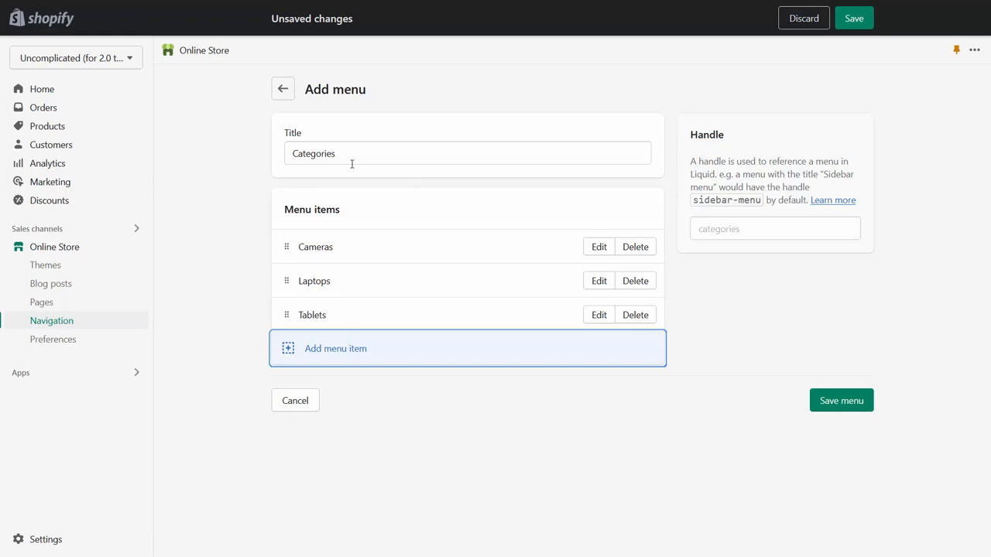
mouse_move(547, 293)
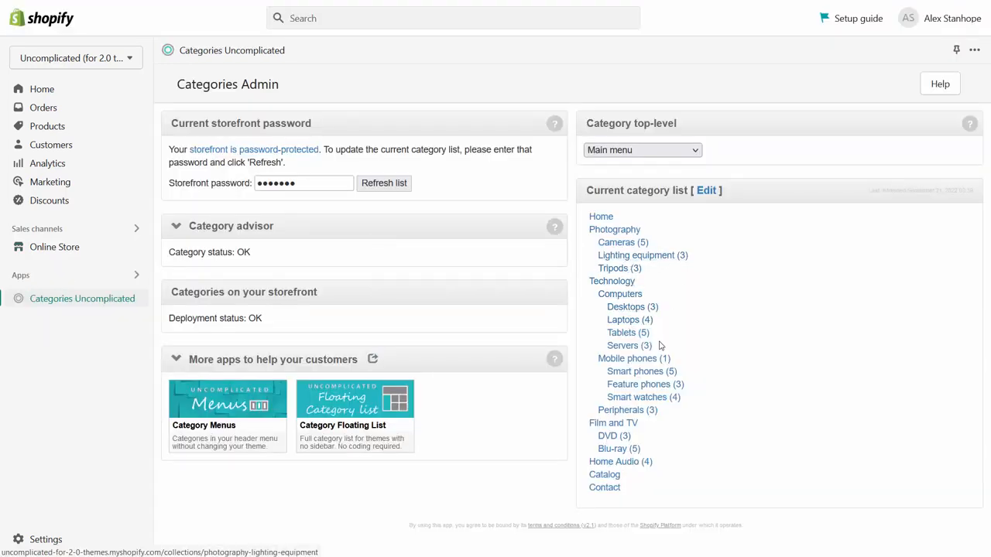
mouse_move(606, 243)
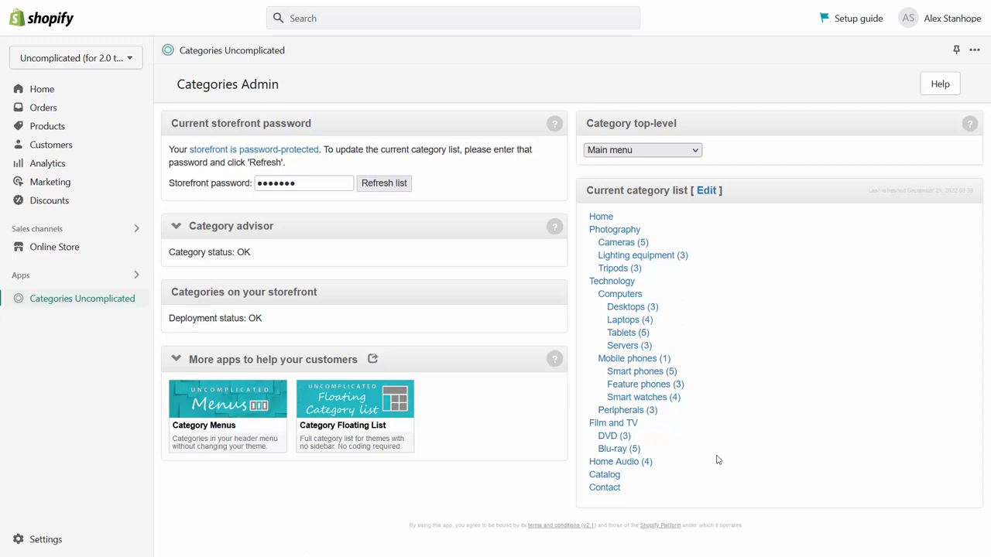
mouse_move(631, 322)
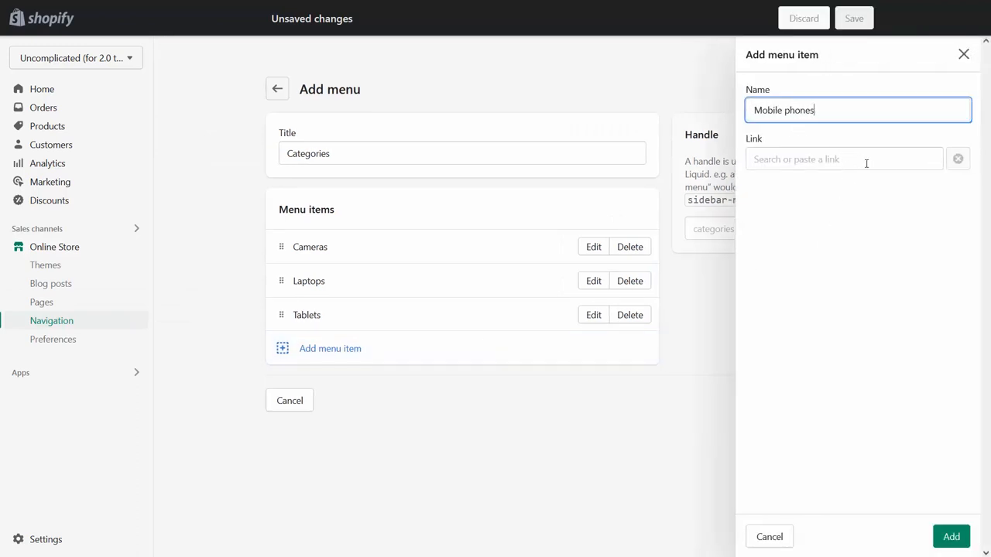
Link the new menu item to the Mobile phones collection and add it.
click(844, 158)
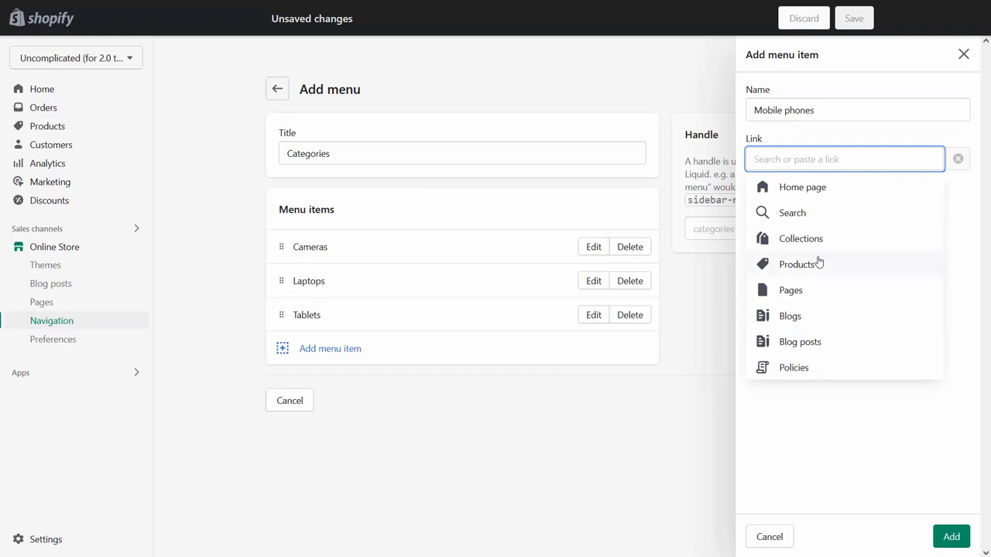
click(796, 264)
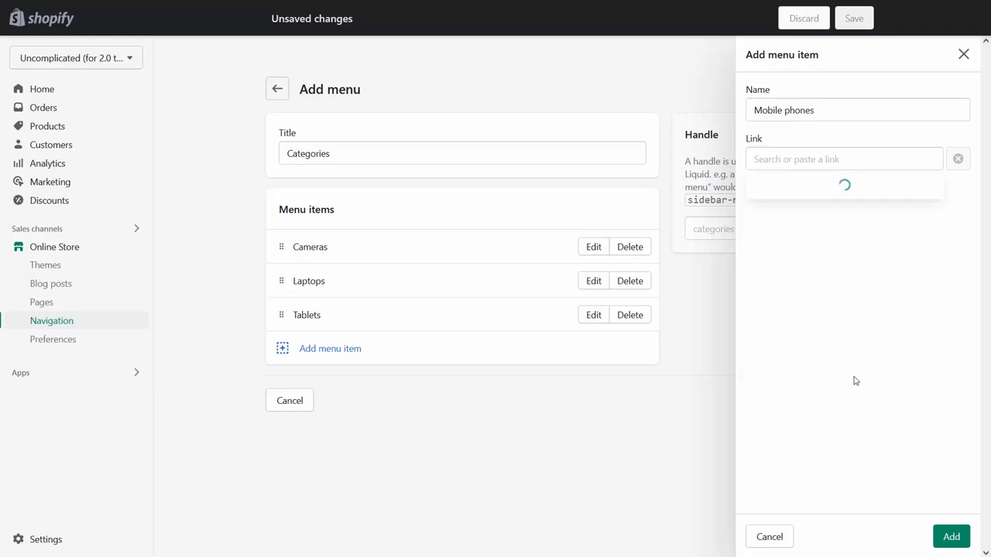
click(843, 159)
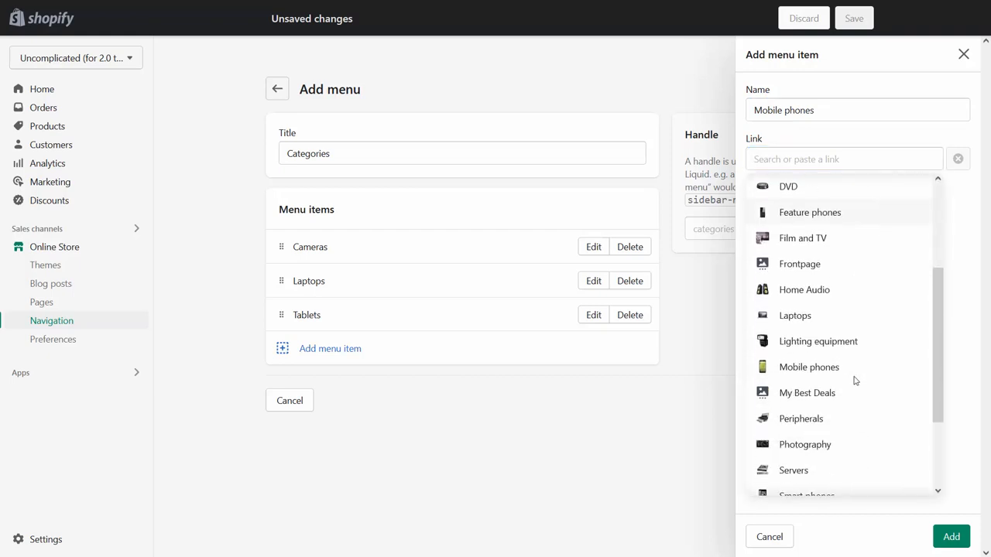
click(808, 367)
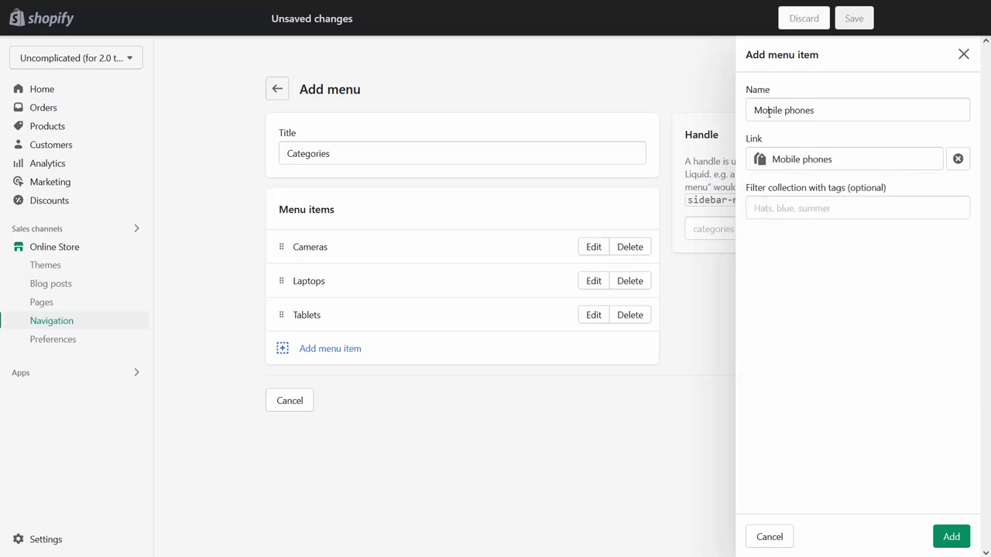
click(857, 110)
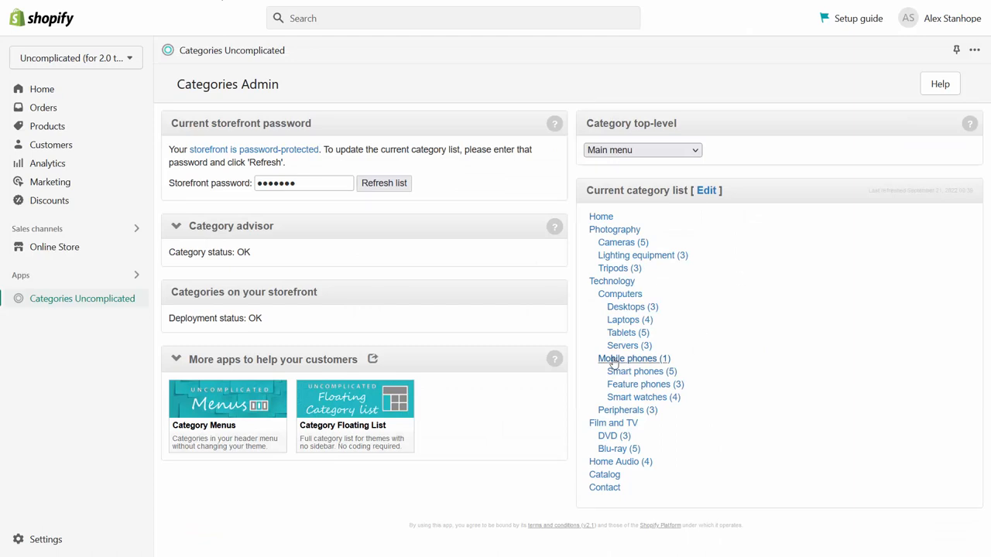
mouse_move(626, 358)
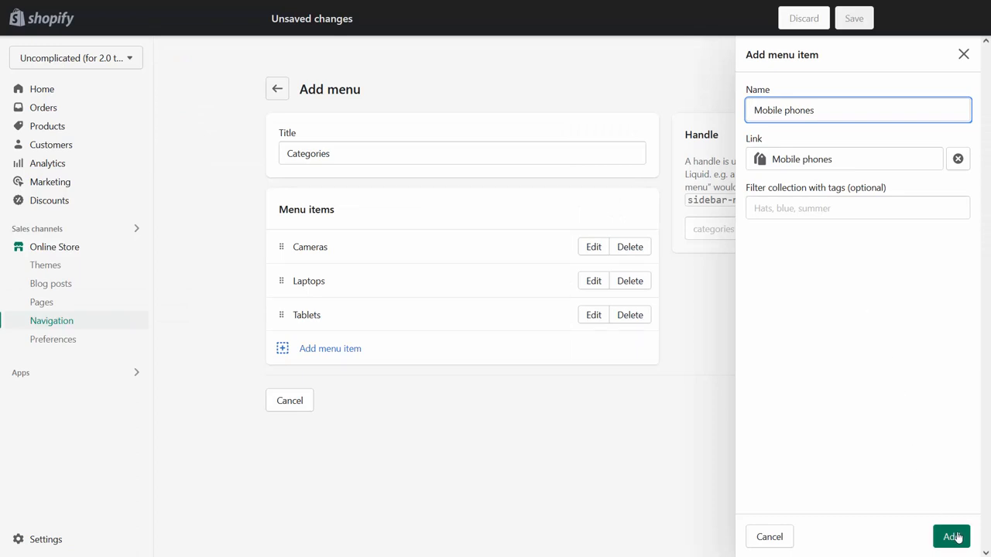
click(952, 536)
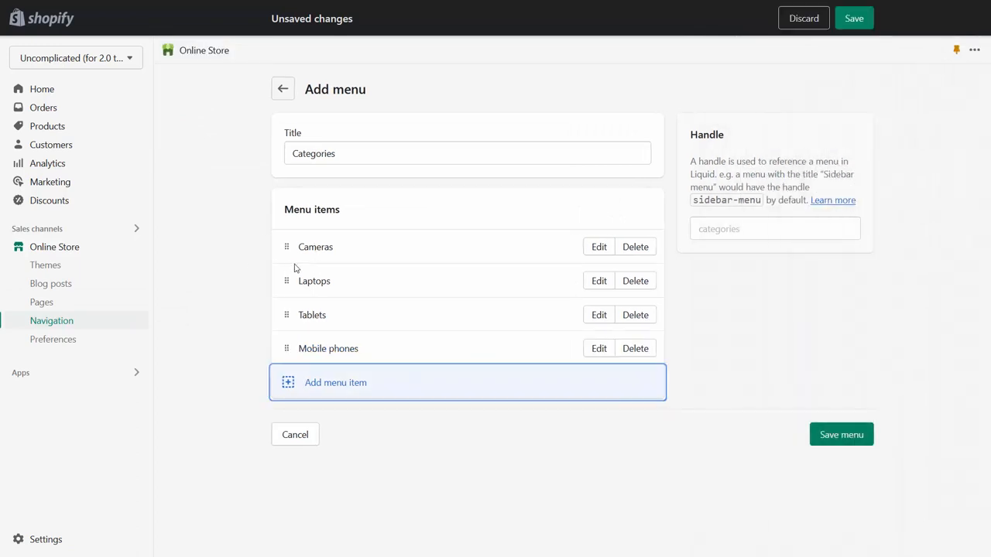
mouse_move(510, 343)
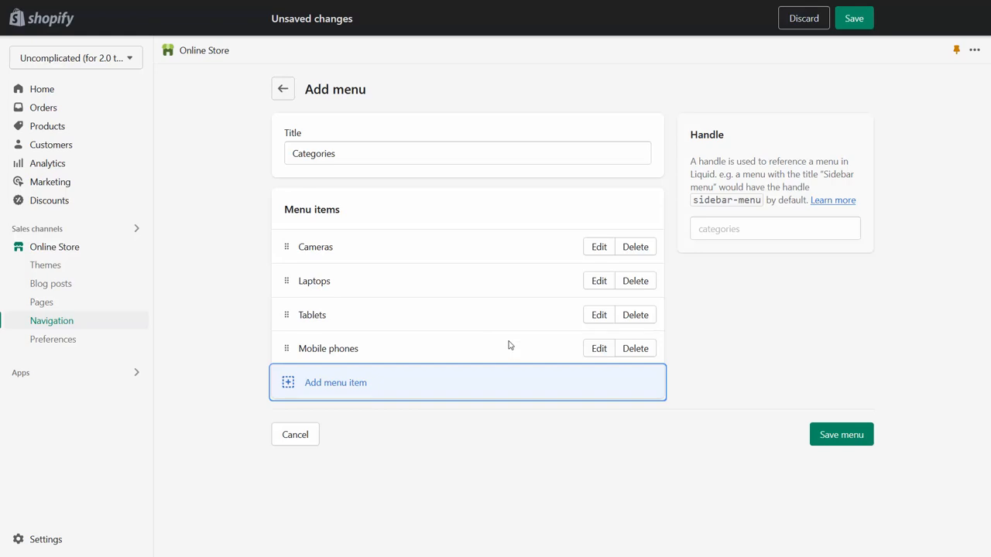
mouse_move(696, 460)
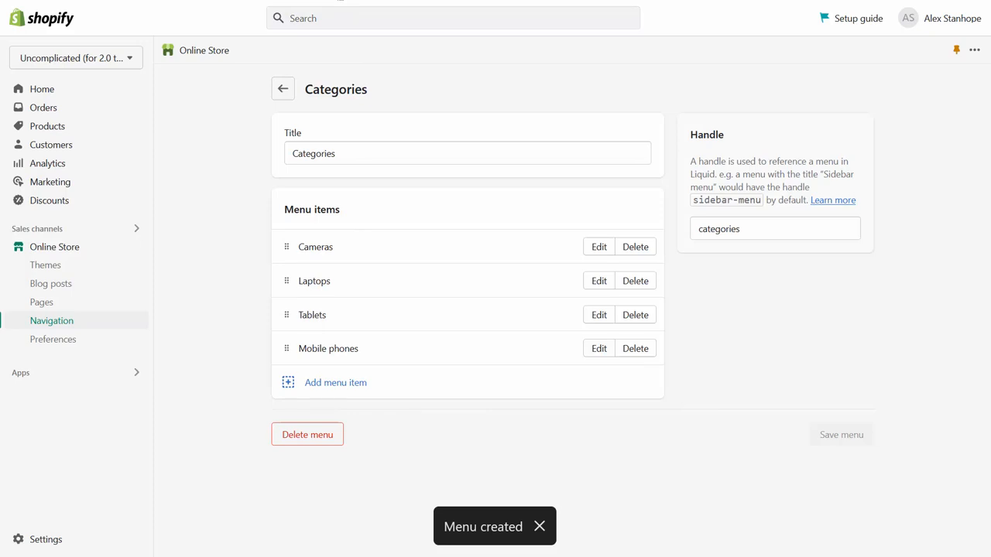
Dismiss the 'Menu created' notice after saving the Categories menu.
click(539, 527)
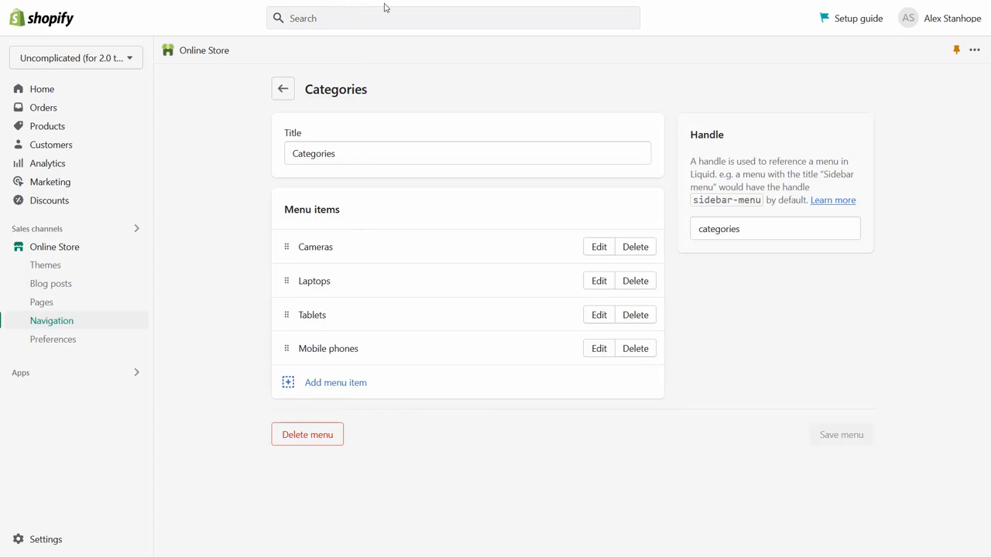
mouse_move(359, 297)
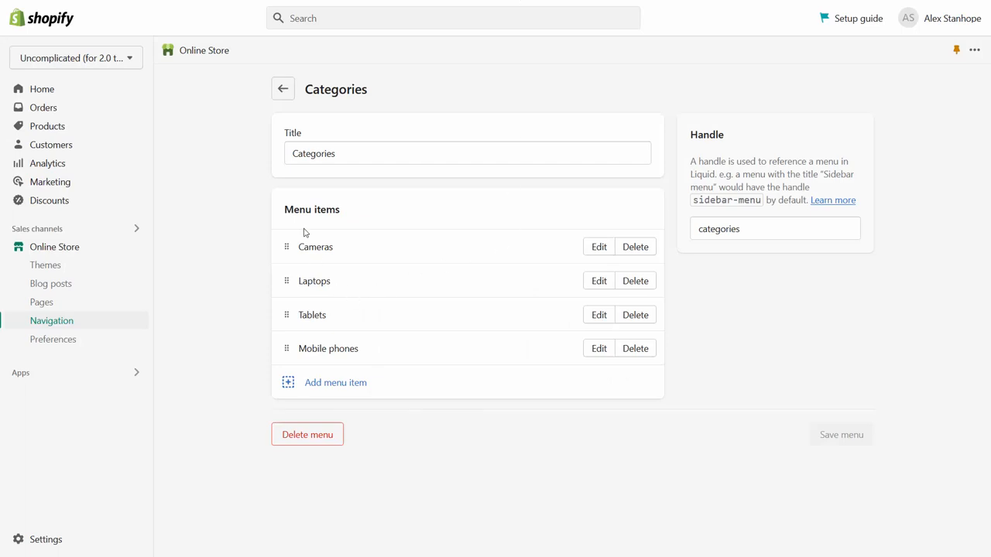
mouse_move(357, 251)
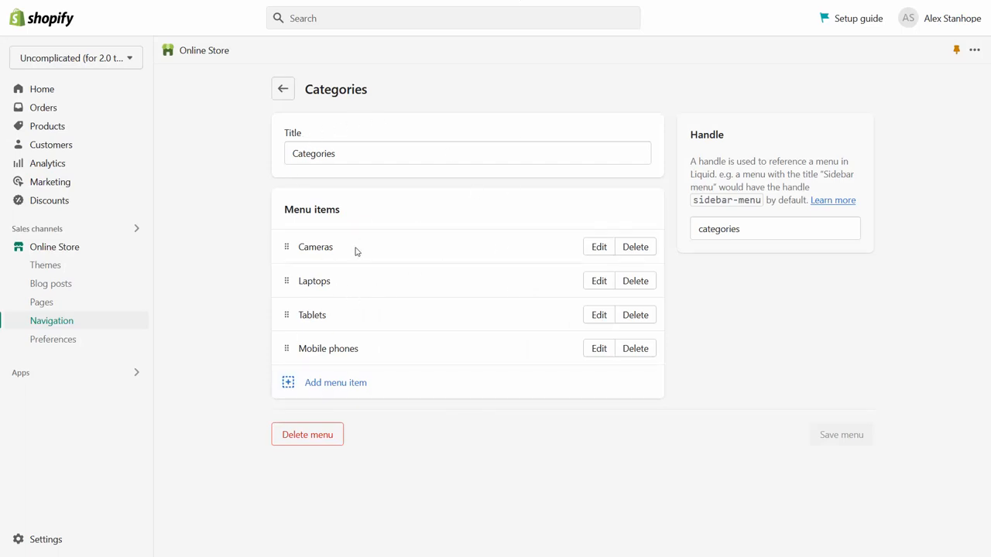
mouse_move(315, 319)
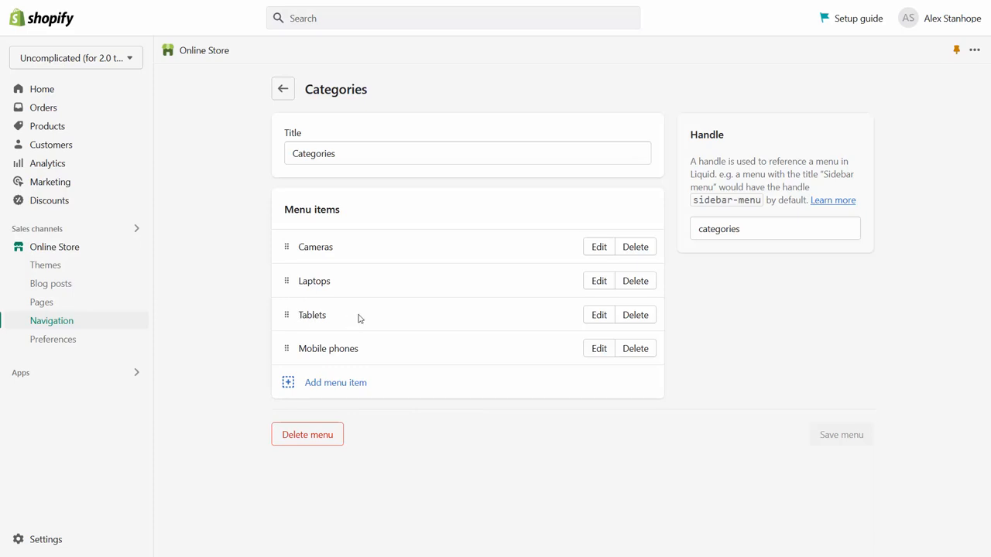
mouse_move(352, 348)
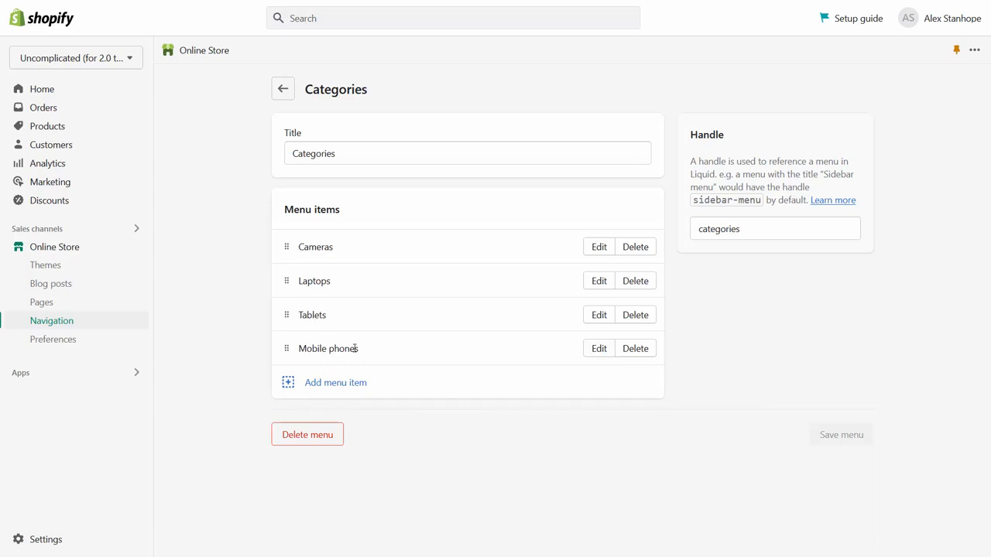
mouse_move(303, 349)
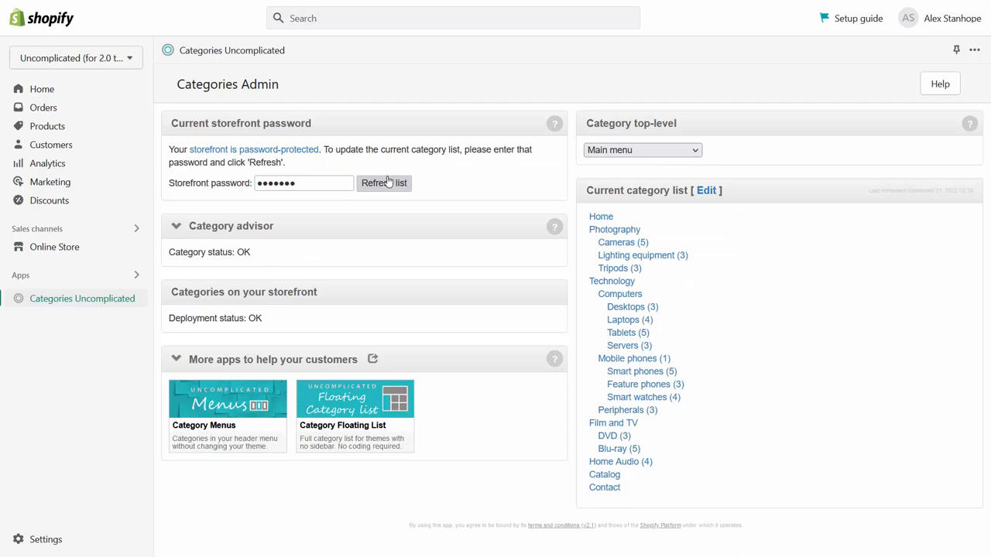
Refresh the category list and pick Categories from the Category top-level dropdown.
click(384, 184)
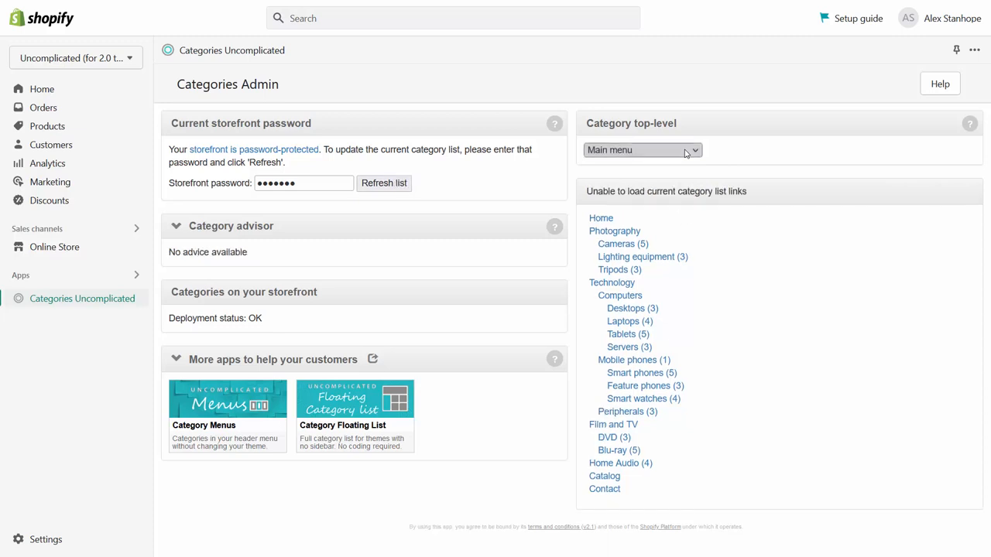
click(642, 150)
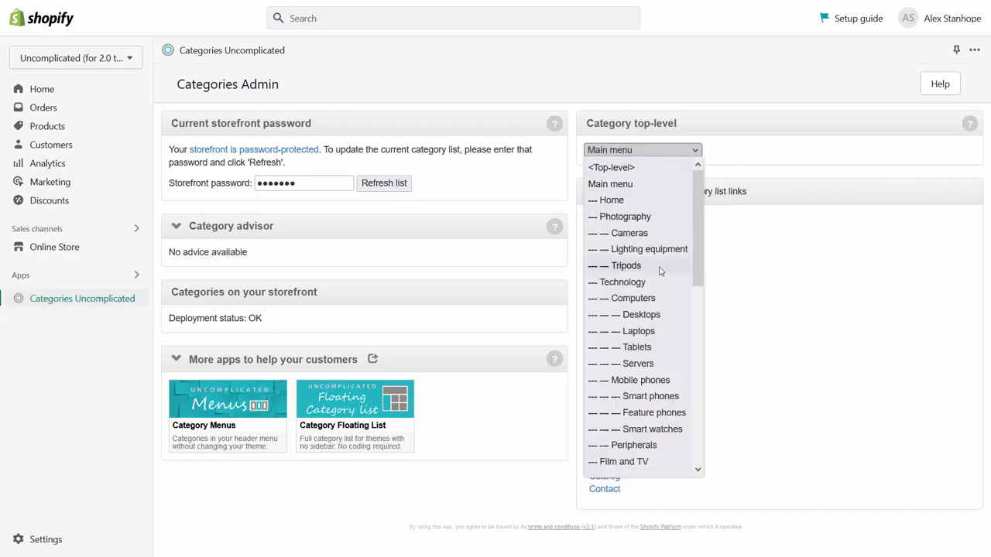
scroll(down, 3)
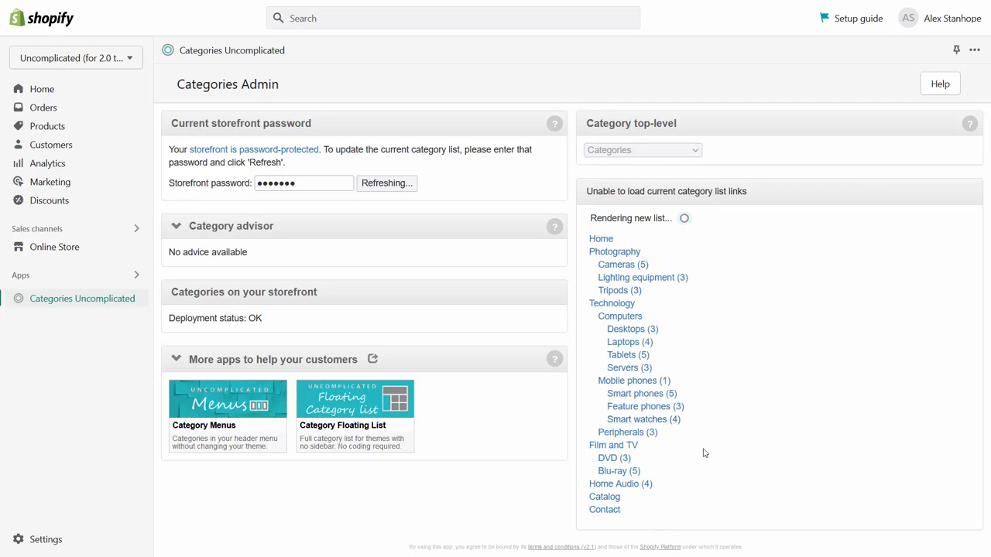
mouse_move(698, 261)
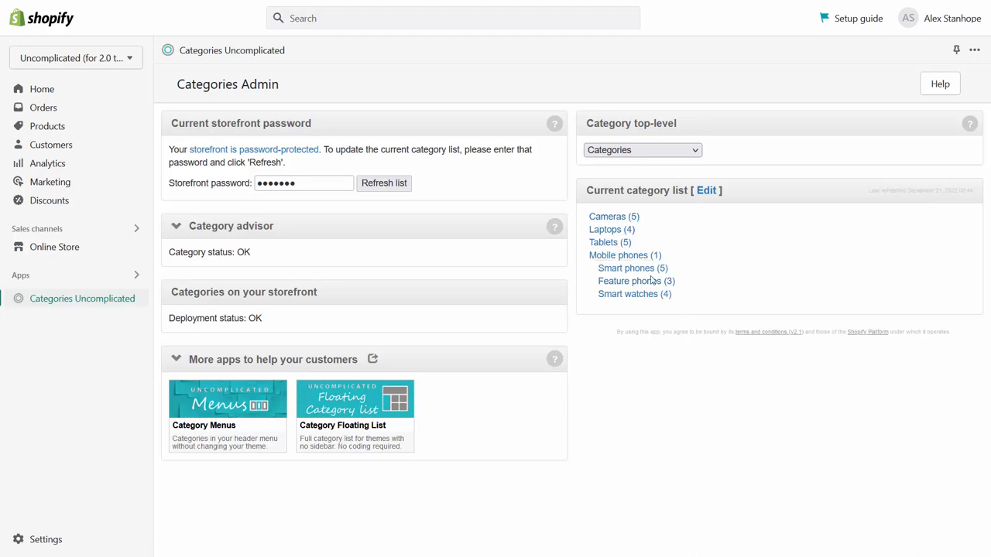
mouse_move(729, 316)
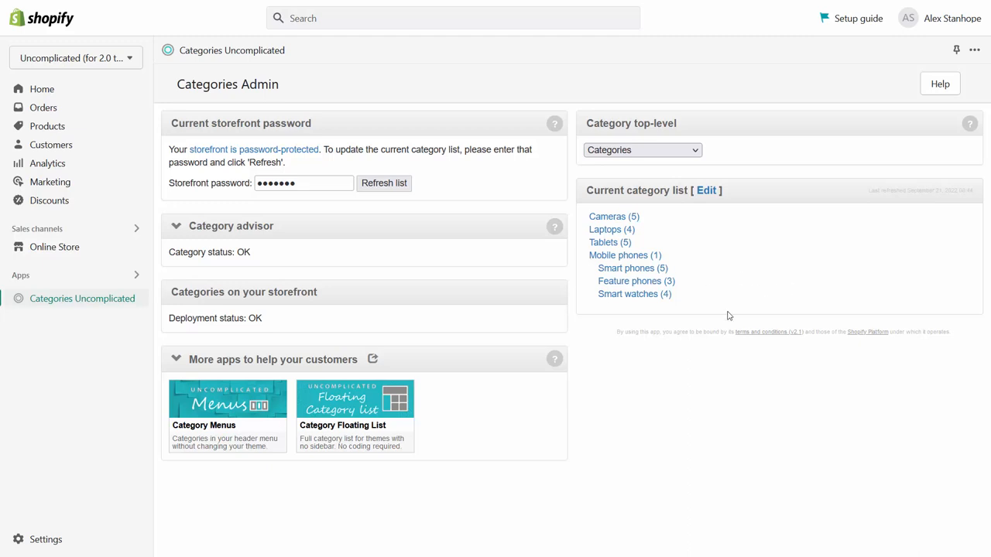
mouse_move(724, 270)
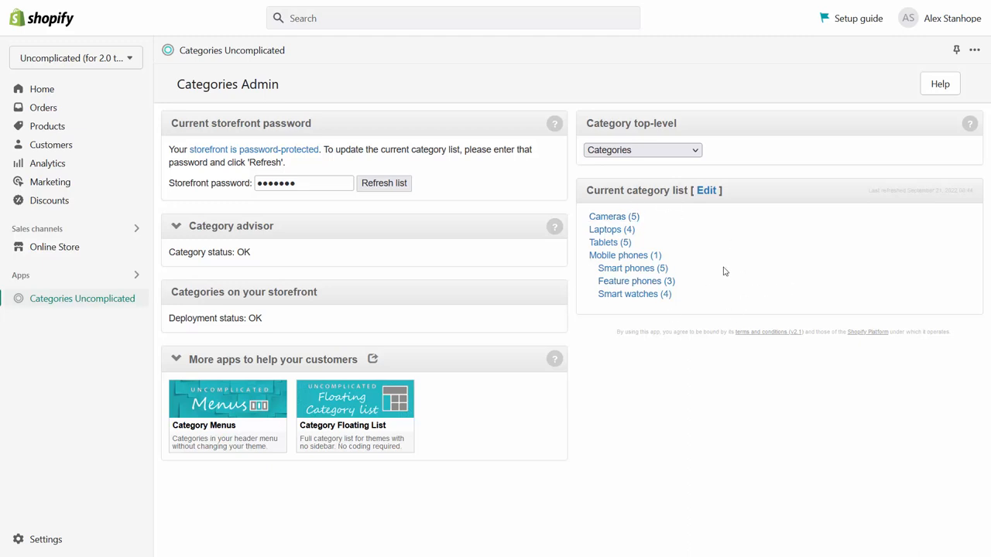
mouse_move(778, 300)
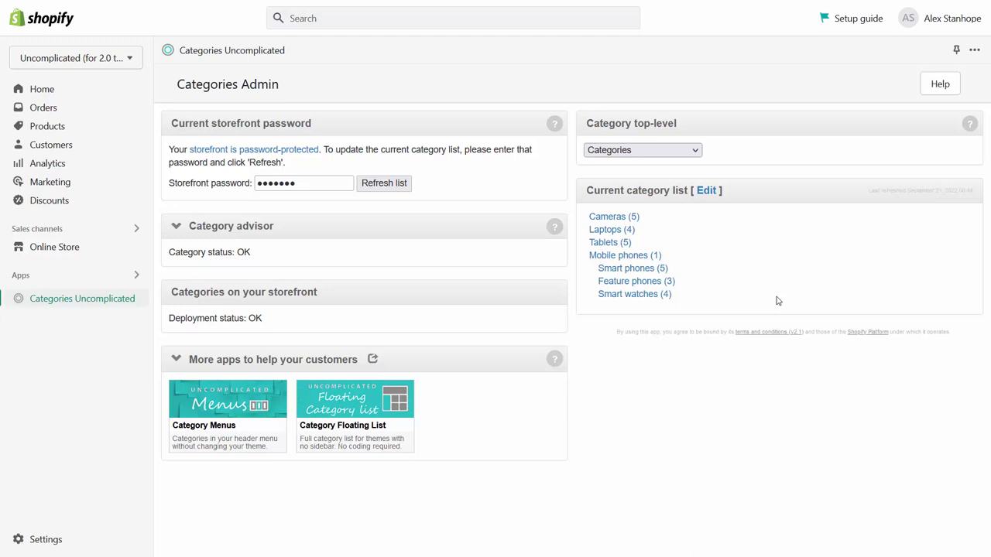
mouse_move(447, 40)
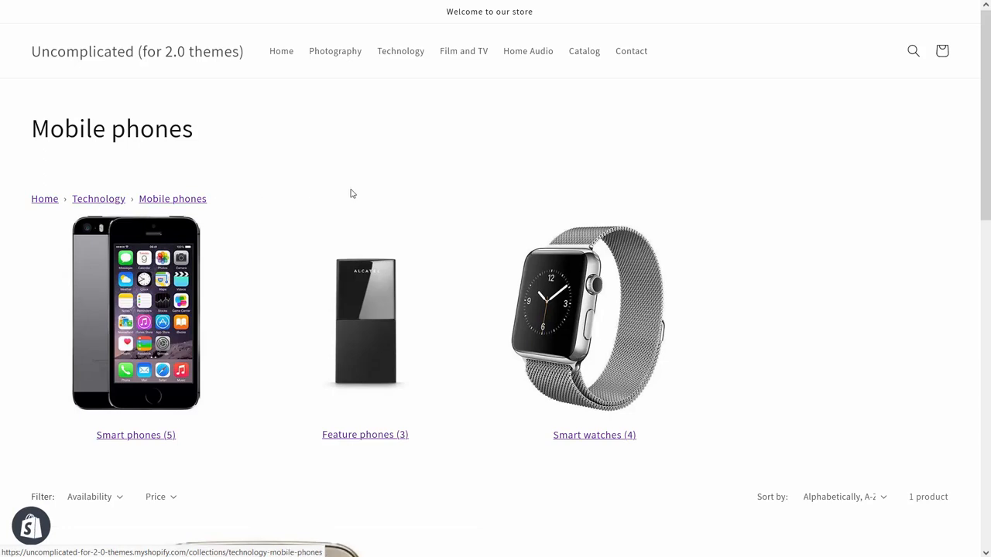
mouse_move(355, 197)
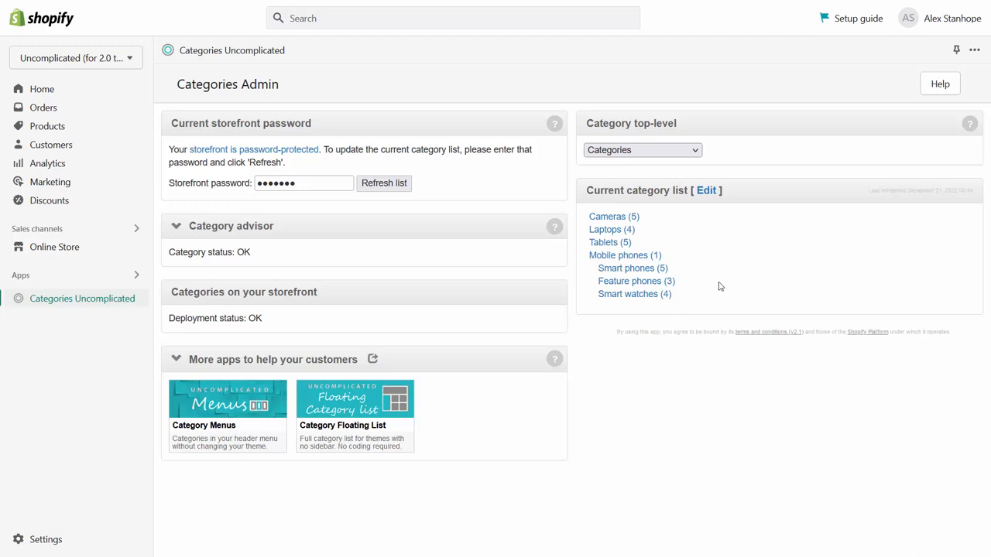
mouse_move(619, 221)
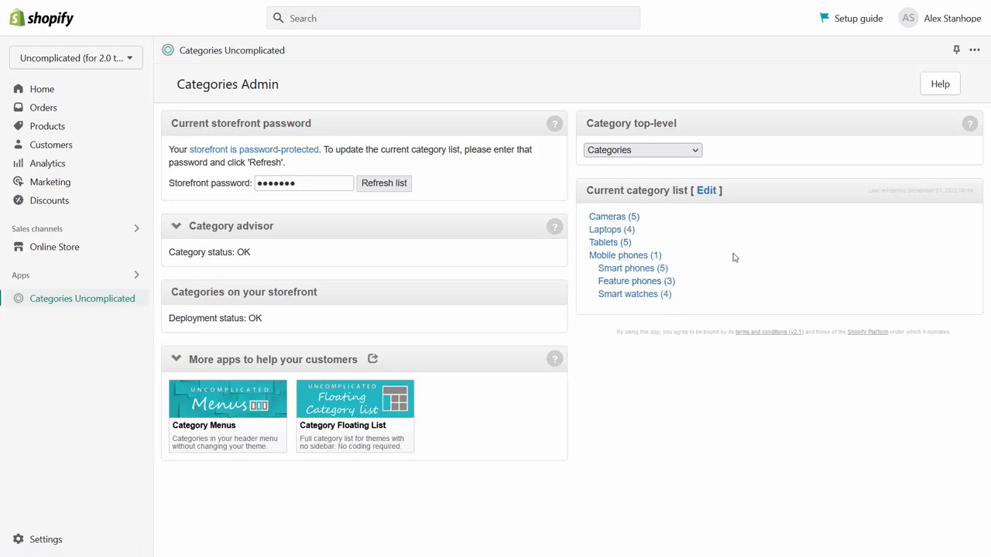
mouse_move(664, 157)
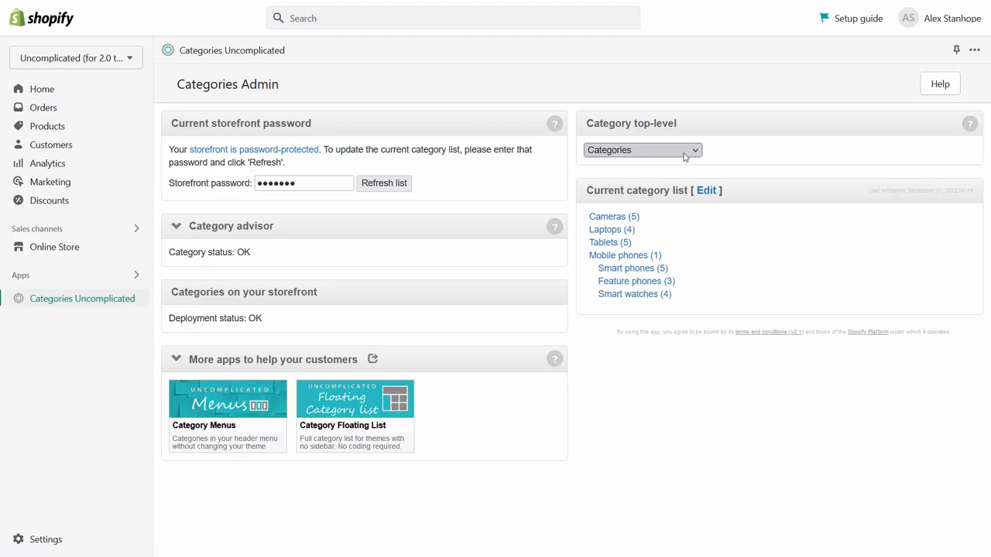
mouse_move(664, 158)
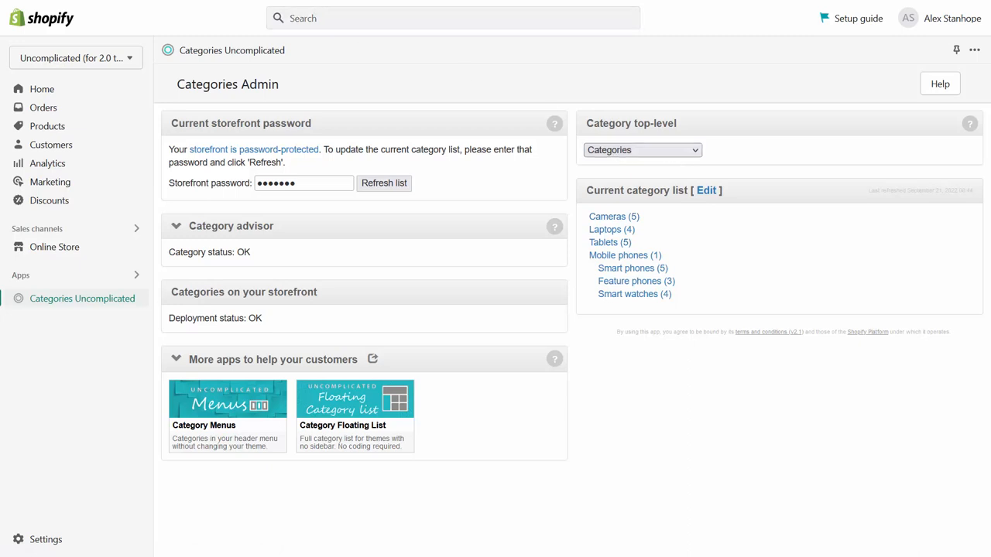
mouse_move(626, 269)
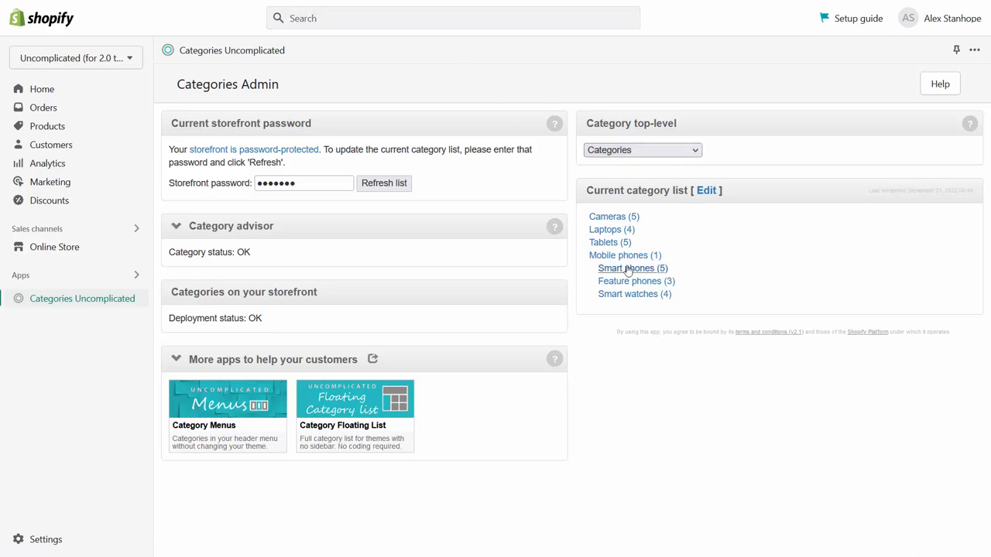
mouse_move(627, 271)
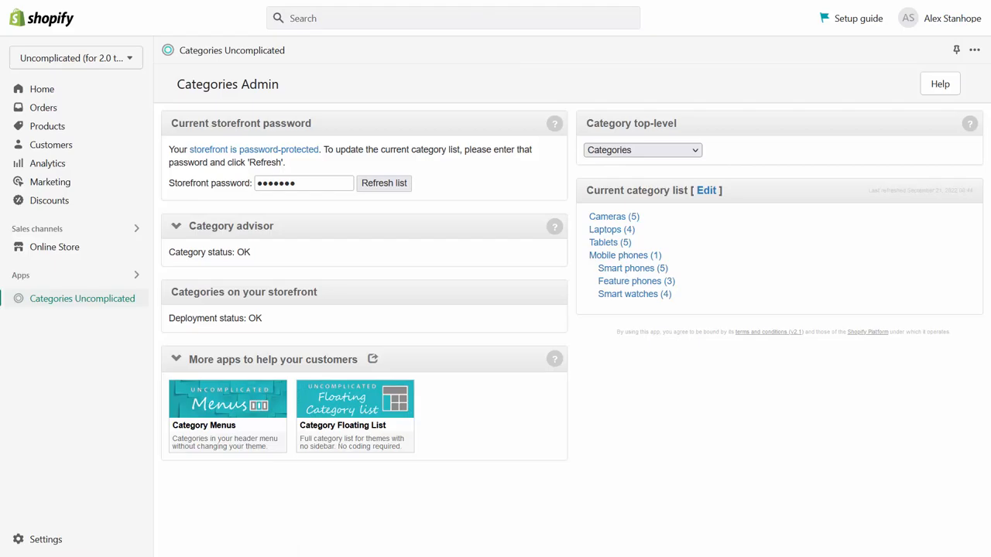
Browse Mobile phones, then Smart phones, then open the Film and TV collection.
click(625, 255)
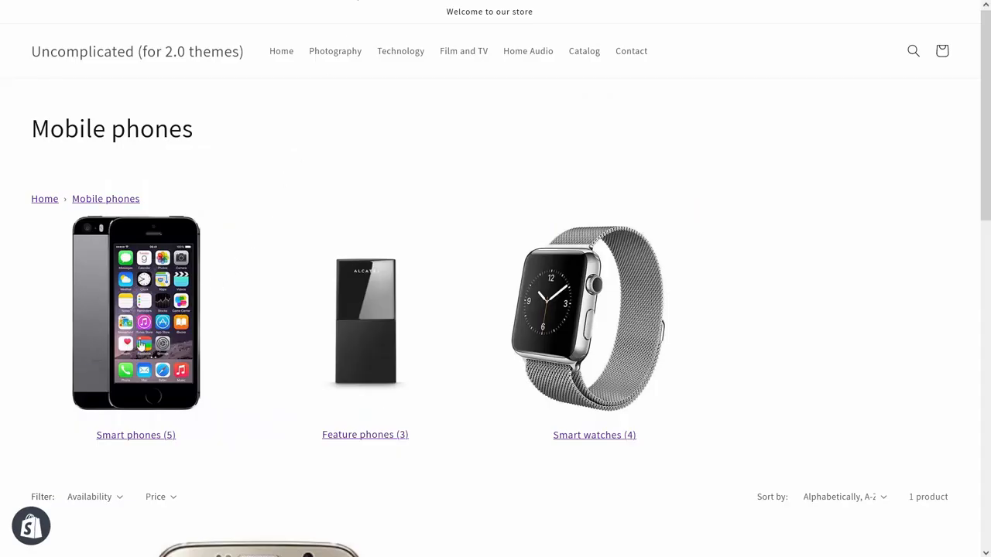
click(135, 435)
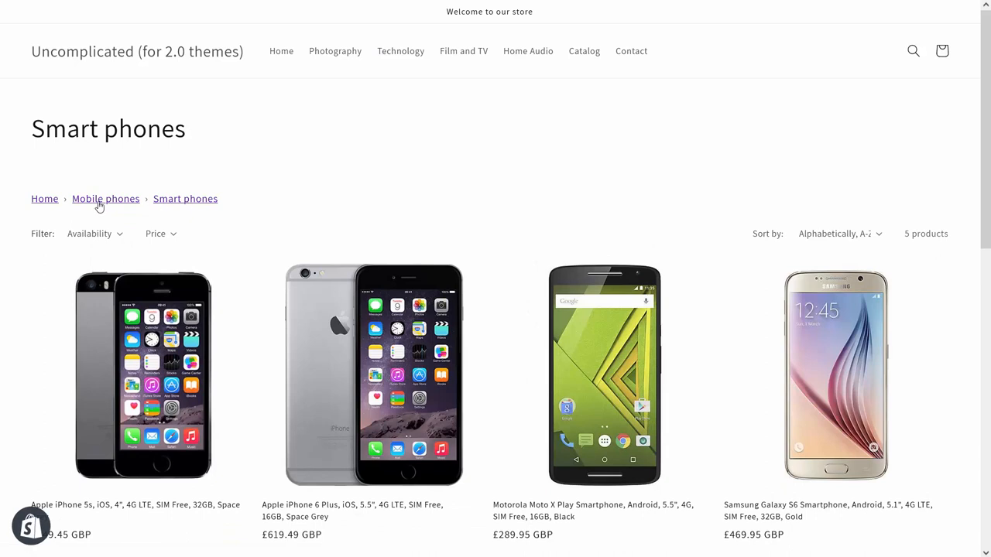
mouse_move(40, 200)
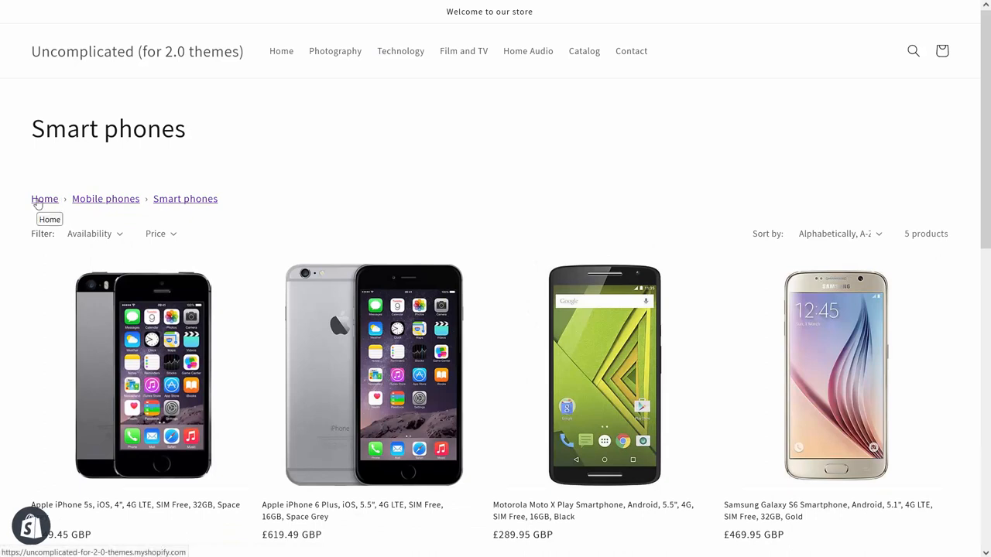
mouse_move(275, 237)
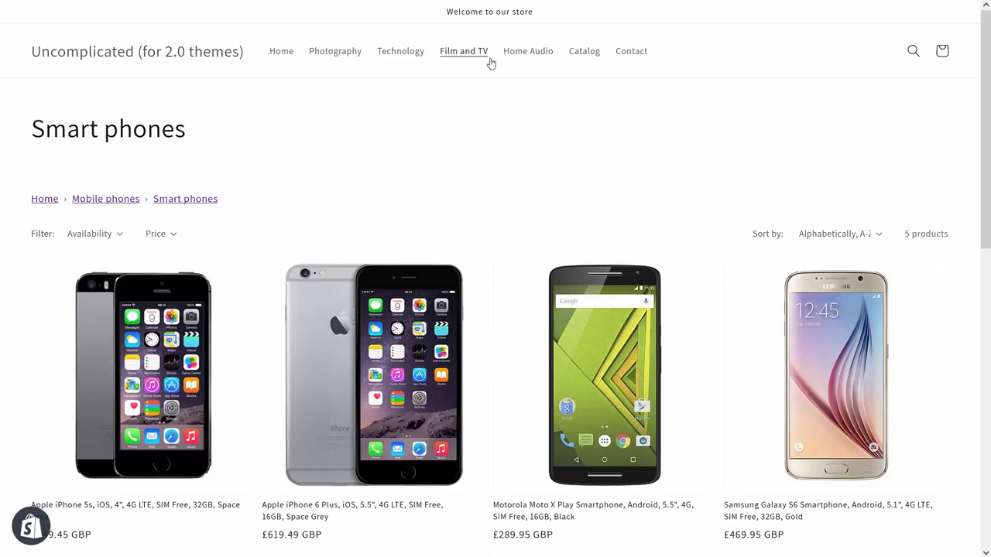
mouse_move(409, 122)
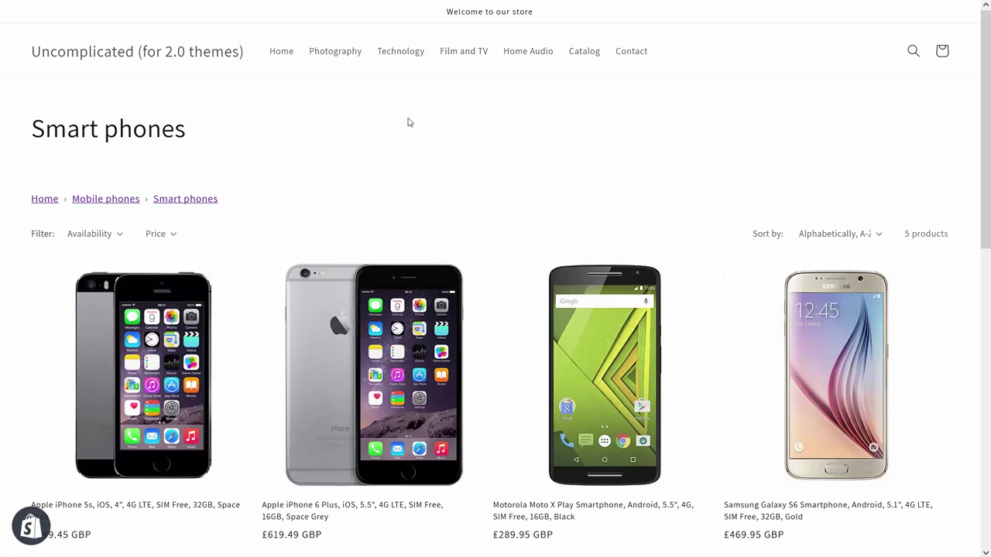
mouse_move(463, 51)
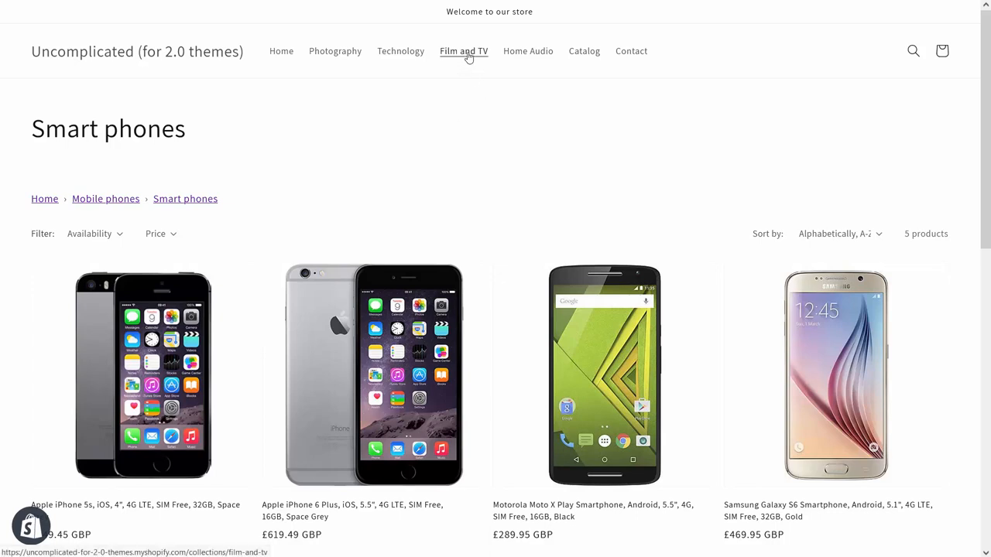
click(463, 51)
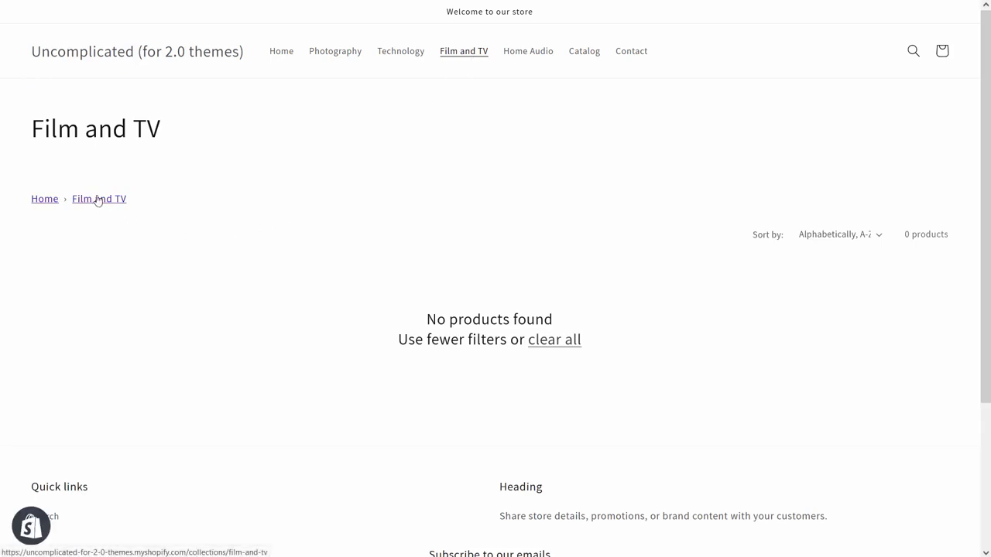
mouse_move(199, 333)
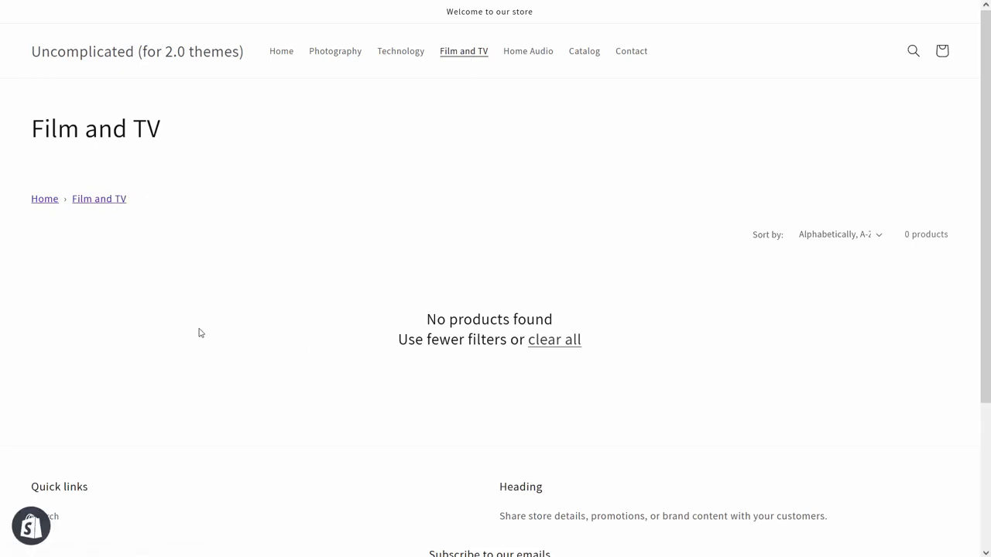
mouse_move(284, 167)
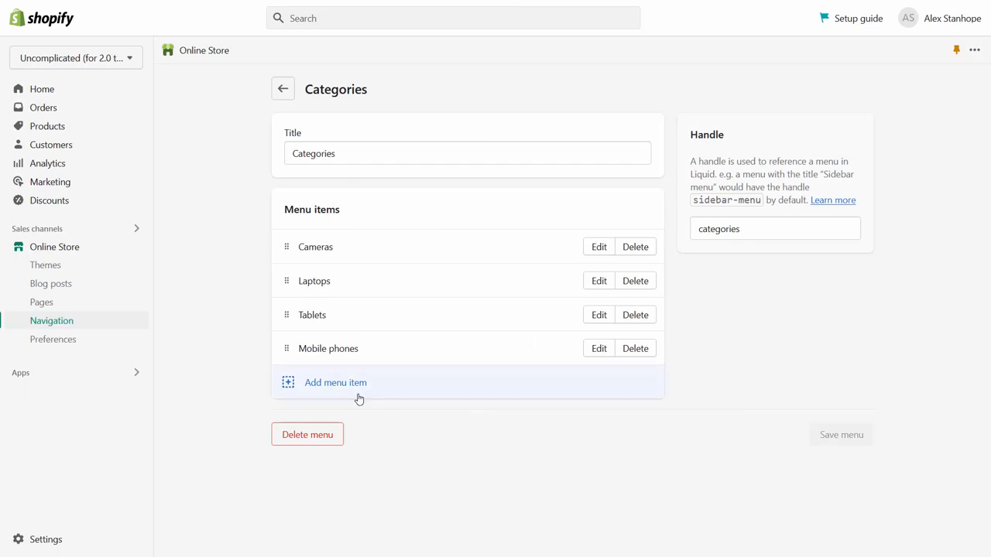
mouse_move(584, 399)
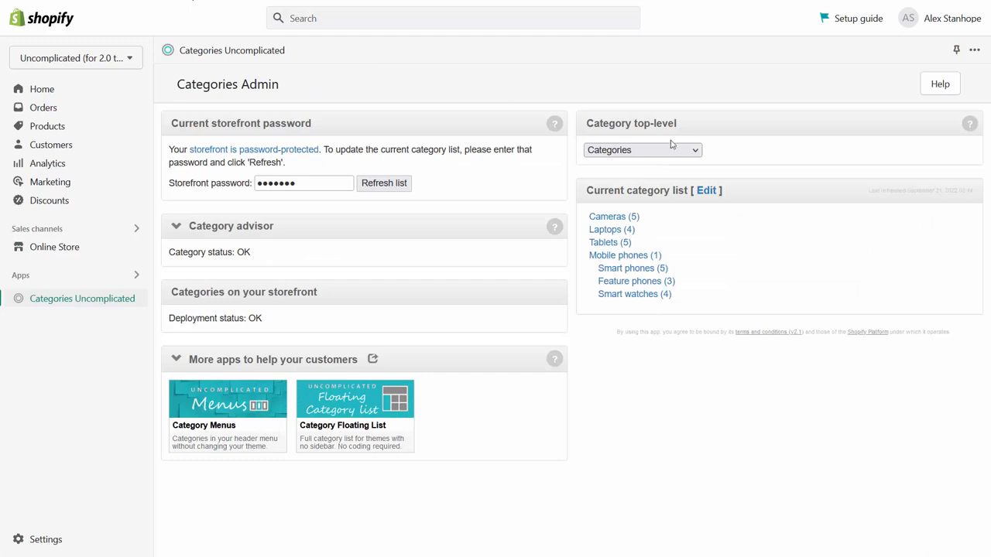
Choose Main menu again in the Category top-level dropdown.
click(642, 150)
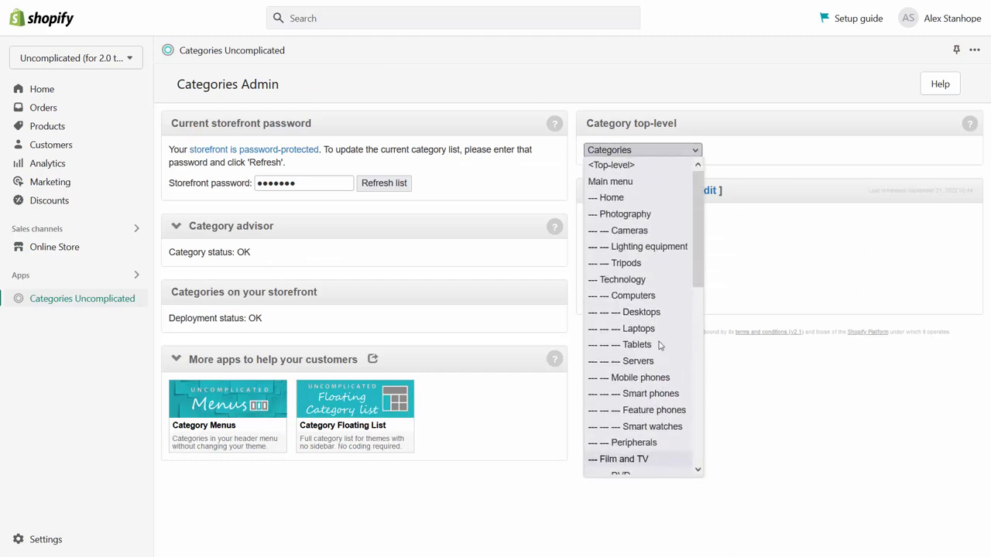
click(609, 181)
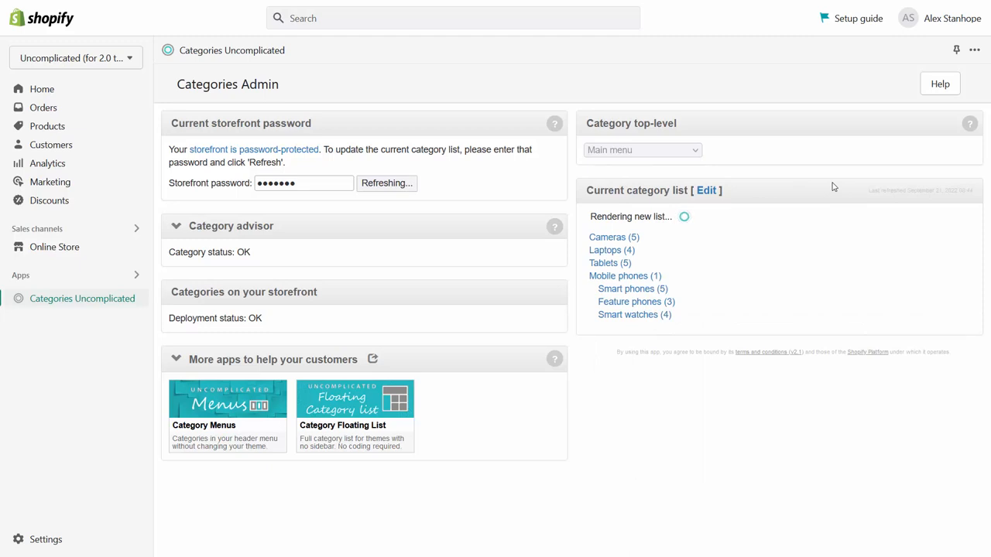
mouse_move(818, 232)
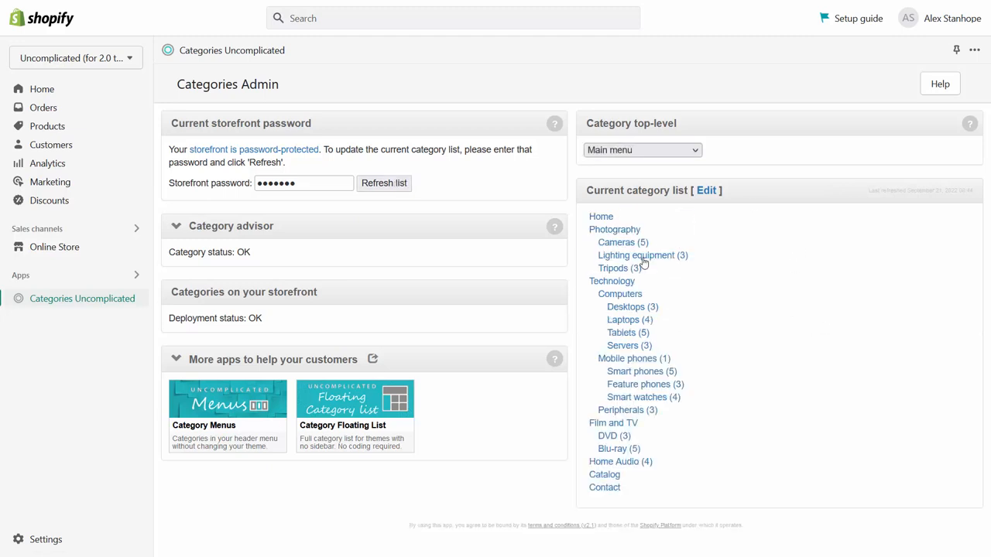
mouse_move(398, 135)
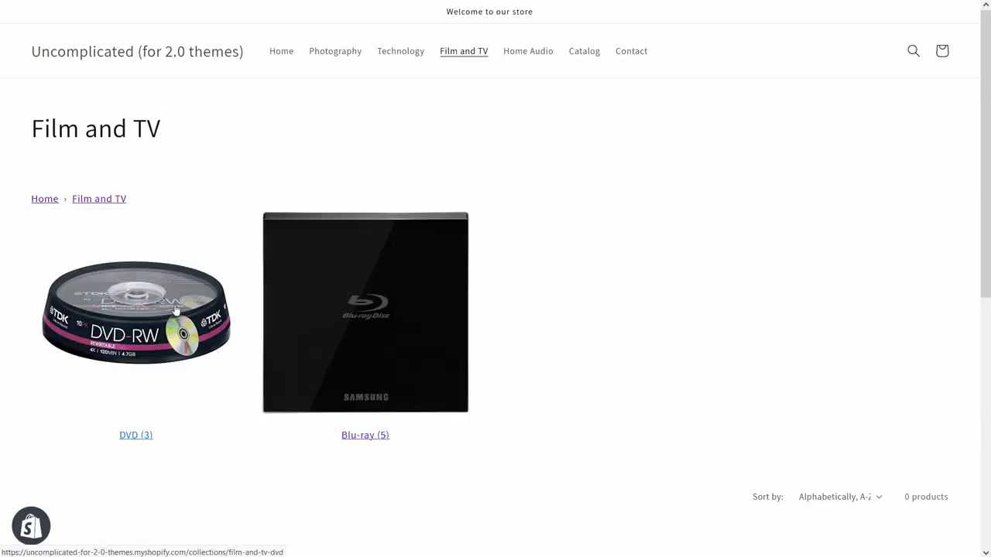
Open the DVD (3) subcategory from the Film and TV page.
click(135, 435)
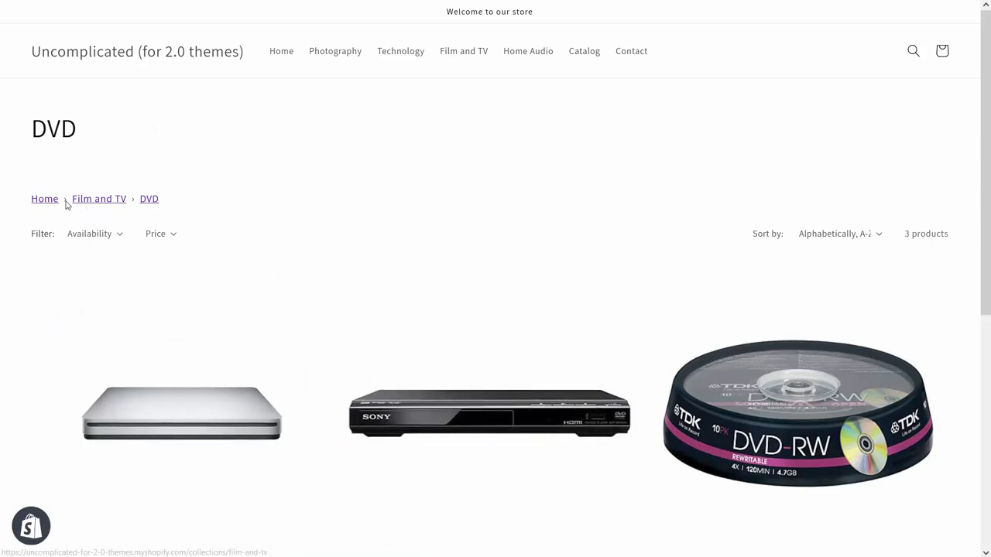
mouse_move(154, 203)
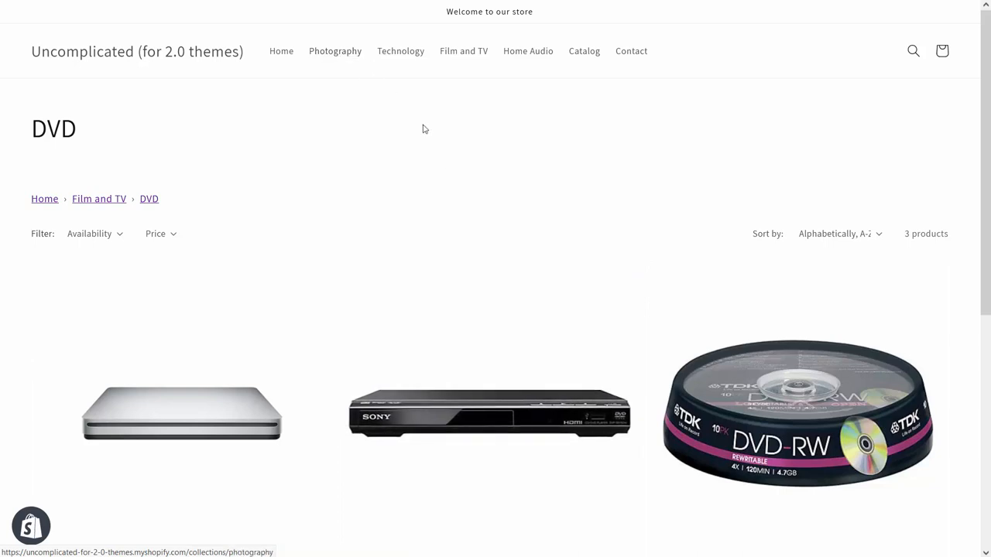
mouse_move(332, 134)
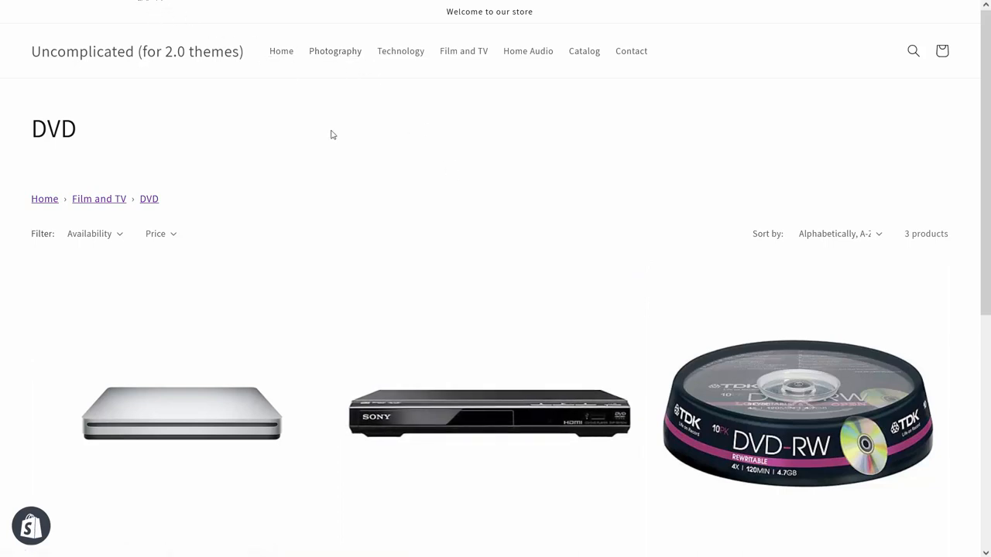
mouse_move(511, 337)
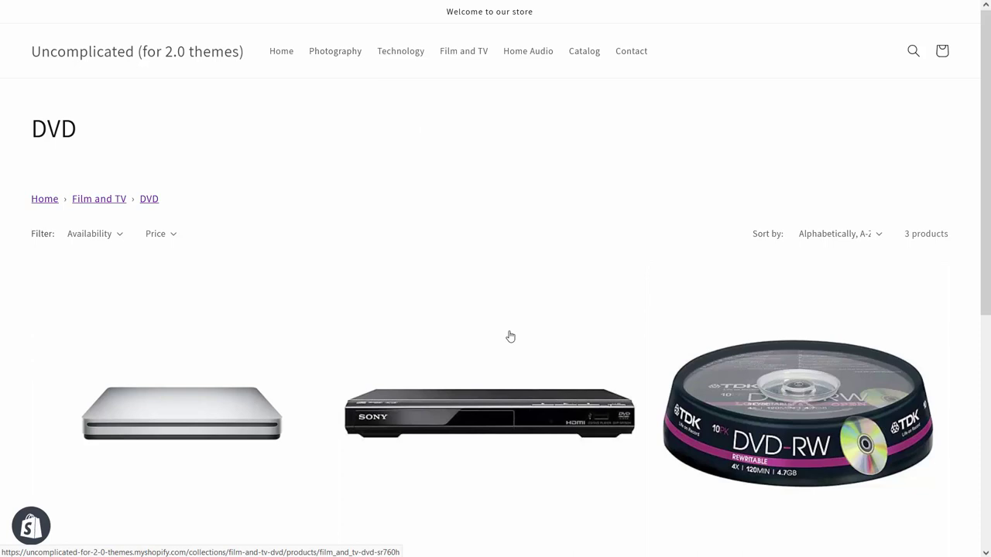
mouse_move(398, 113)
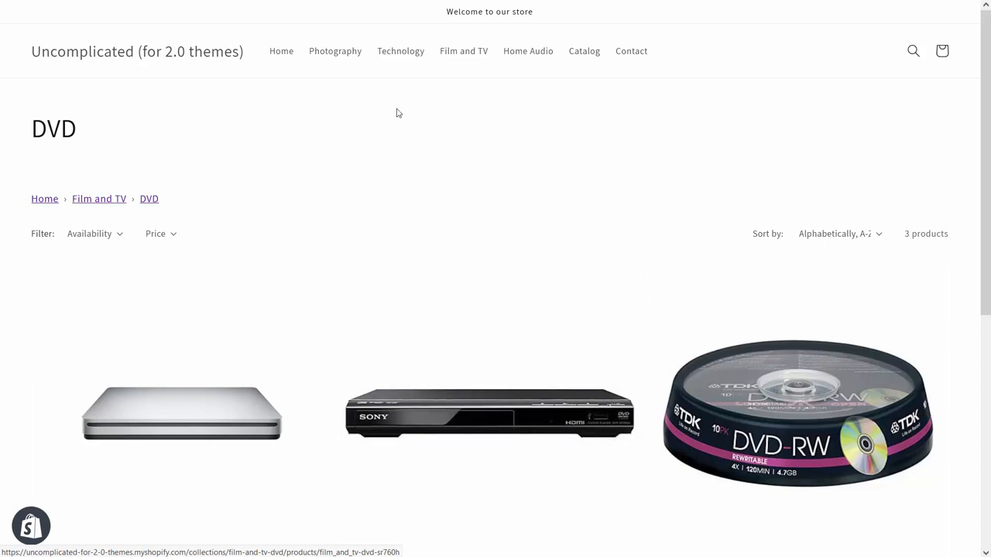
mouse_move(639, 128)
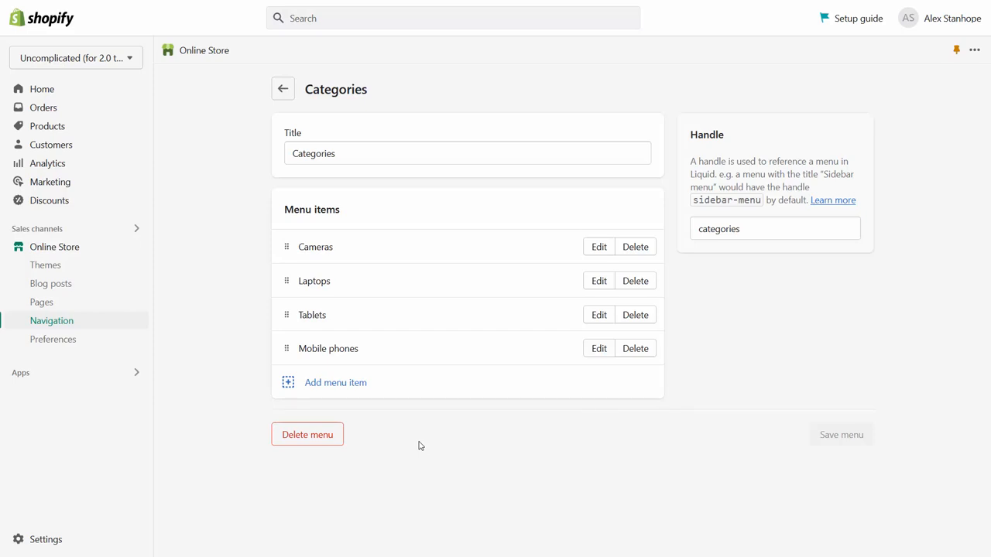
mouse_move(297, 439)
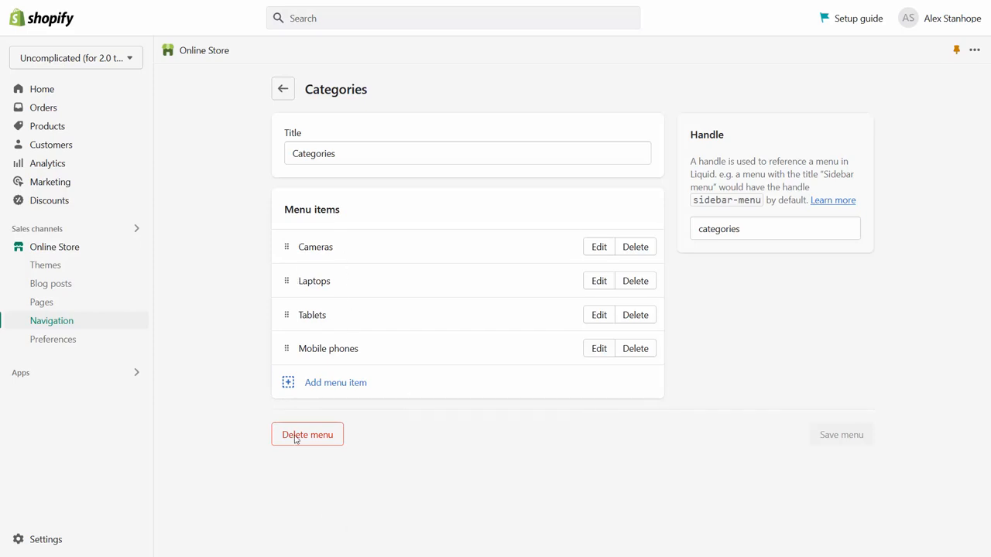
mouse_move(433, 470)
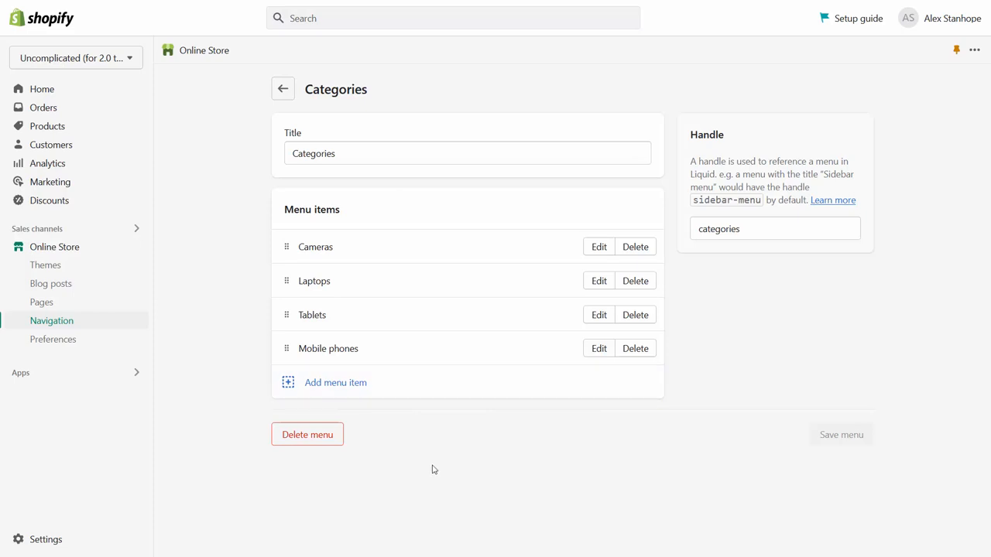
mouse_move(442, 58)
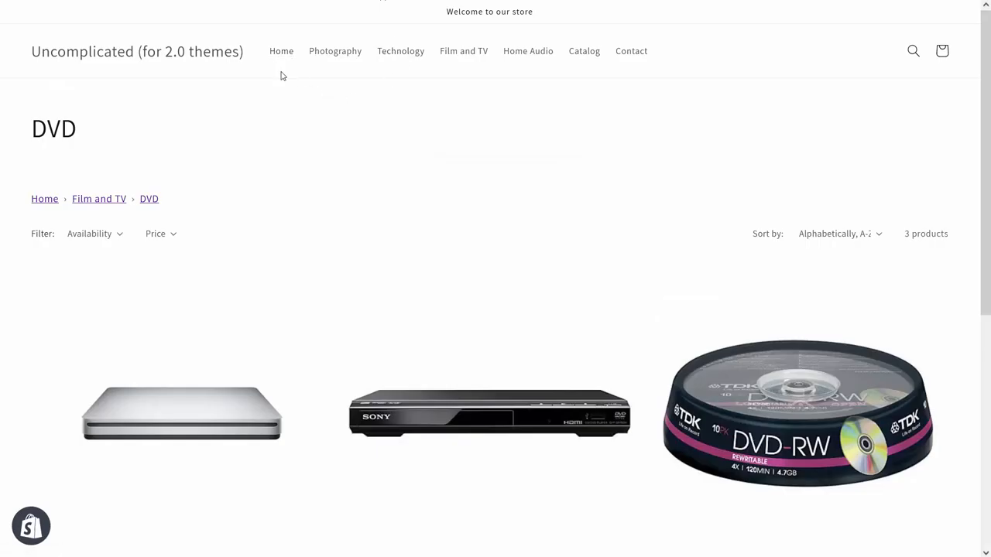
mouse_move(112, 233)
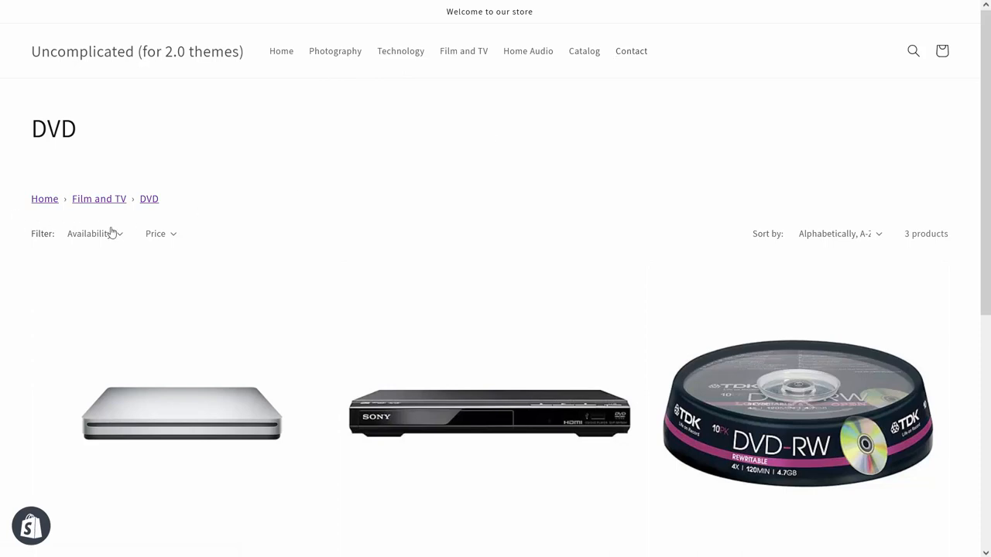
mouse_move(272, 238)
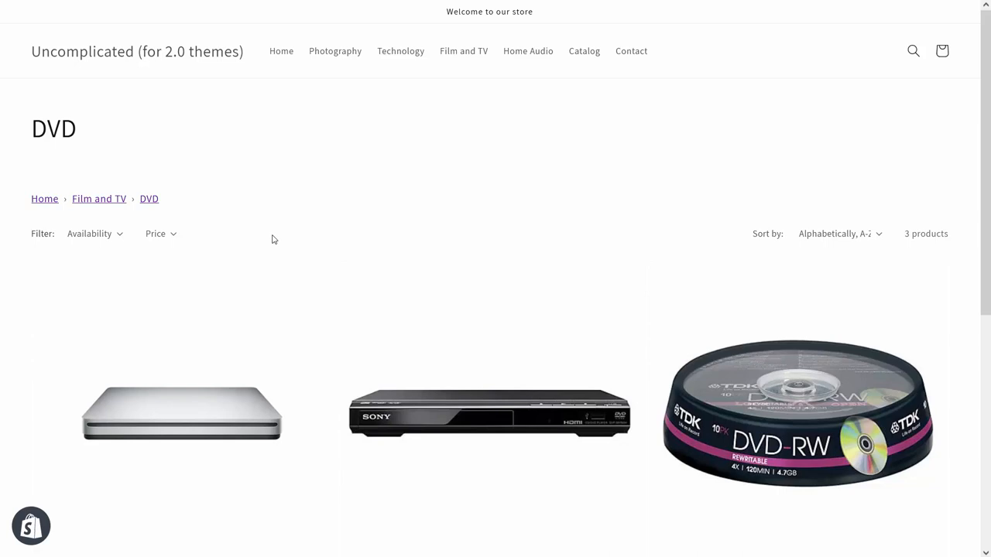
mouse_move(454, 231)
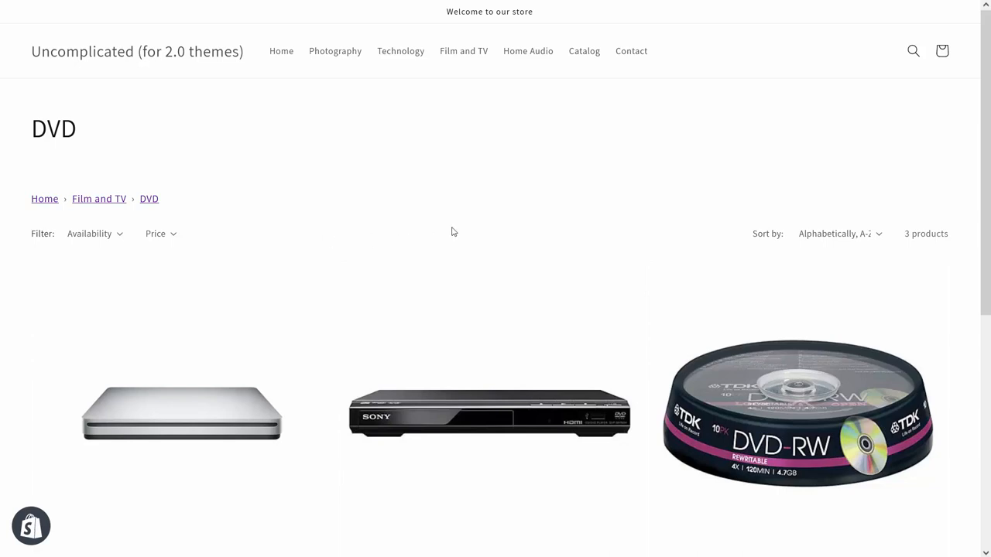
mouse_move(797, 414)
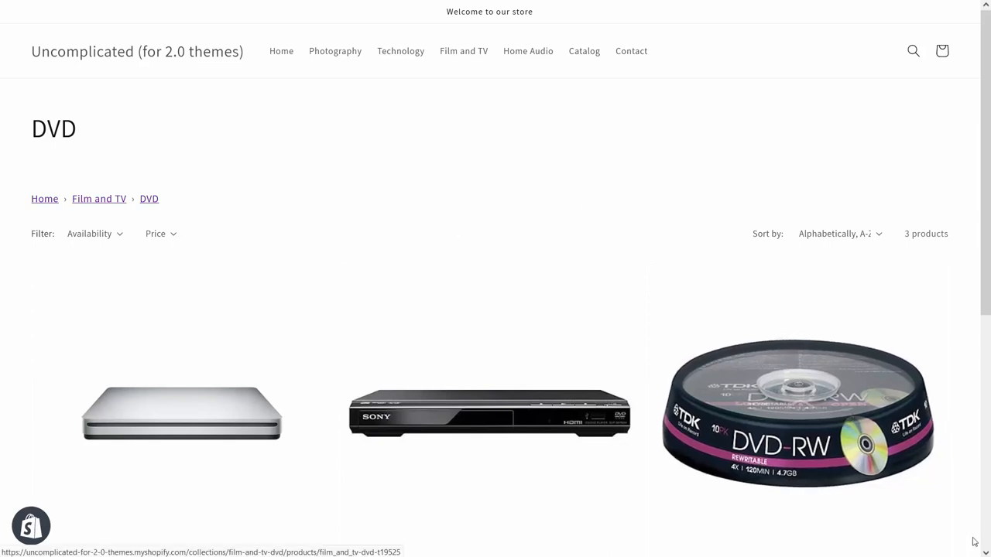